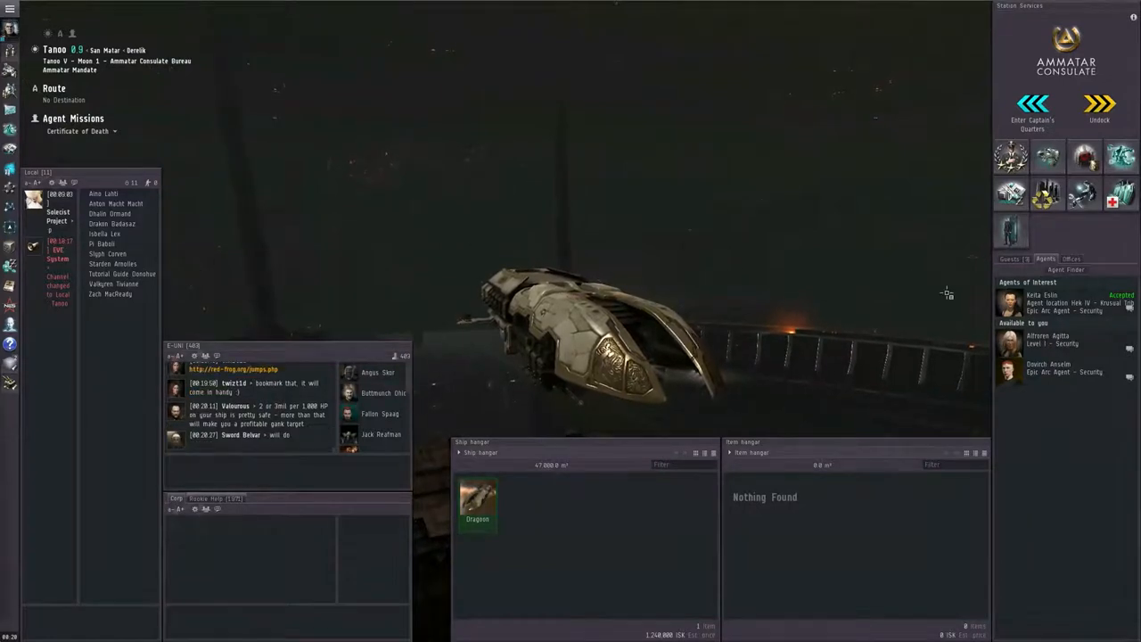
# - Converse with the epic arc agent and accept A Matter of Decorum, receiving Mizara's Doll
pyautogui.click(1127, 373)
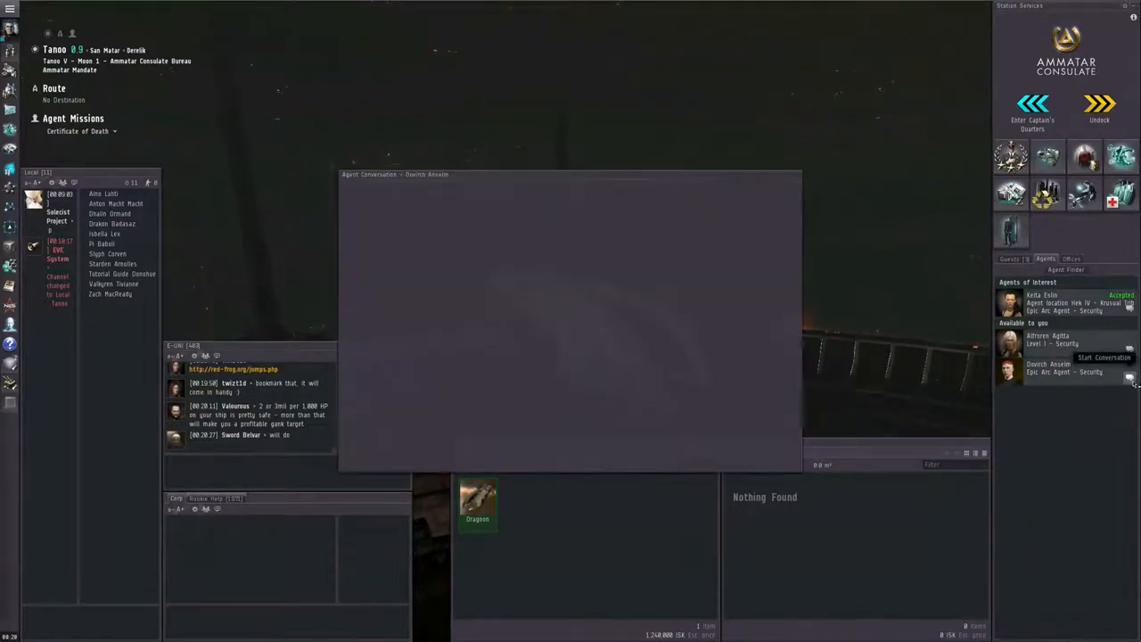
pyautogui.click(1103, 356)
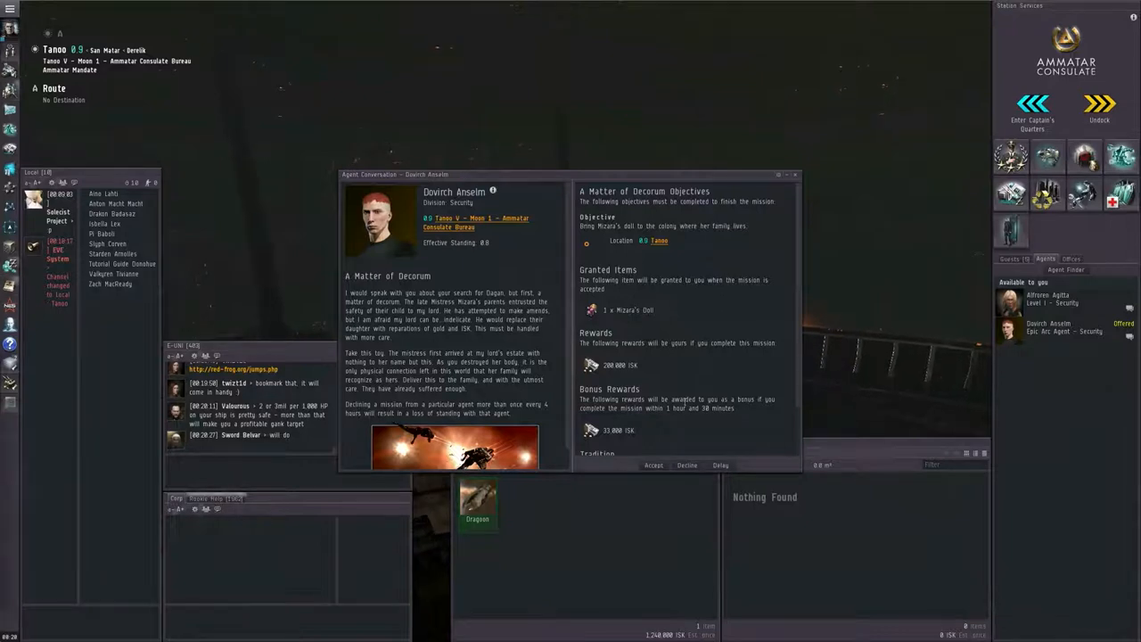
pyautogui.click(653, 464)
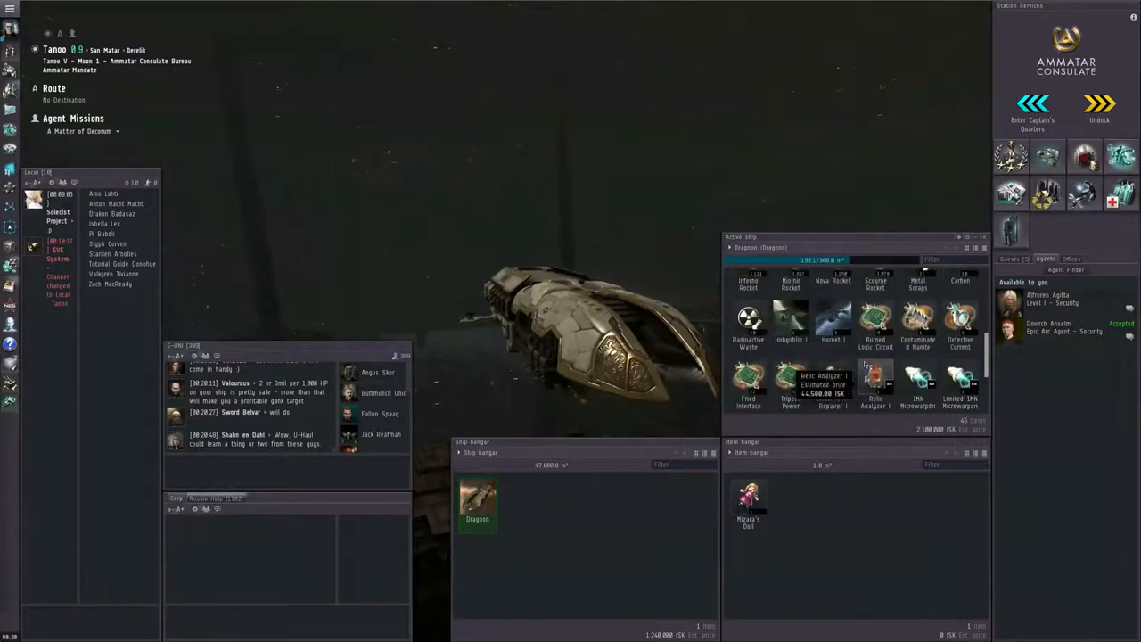
# - Move Mizara's Doll from the item hangar into the ship's cargo hold and undock
pyautogui.scroll(-3)
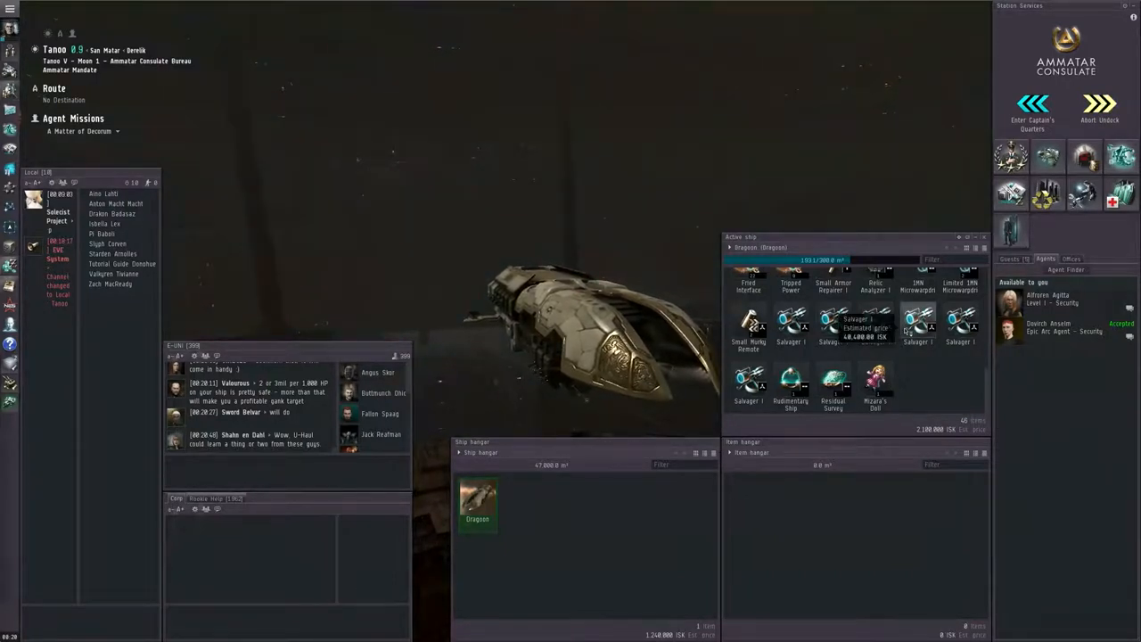
pyautogui.click(1100, 107)
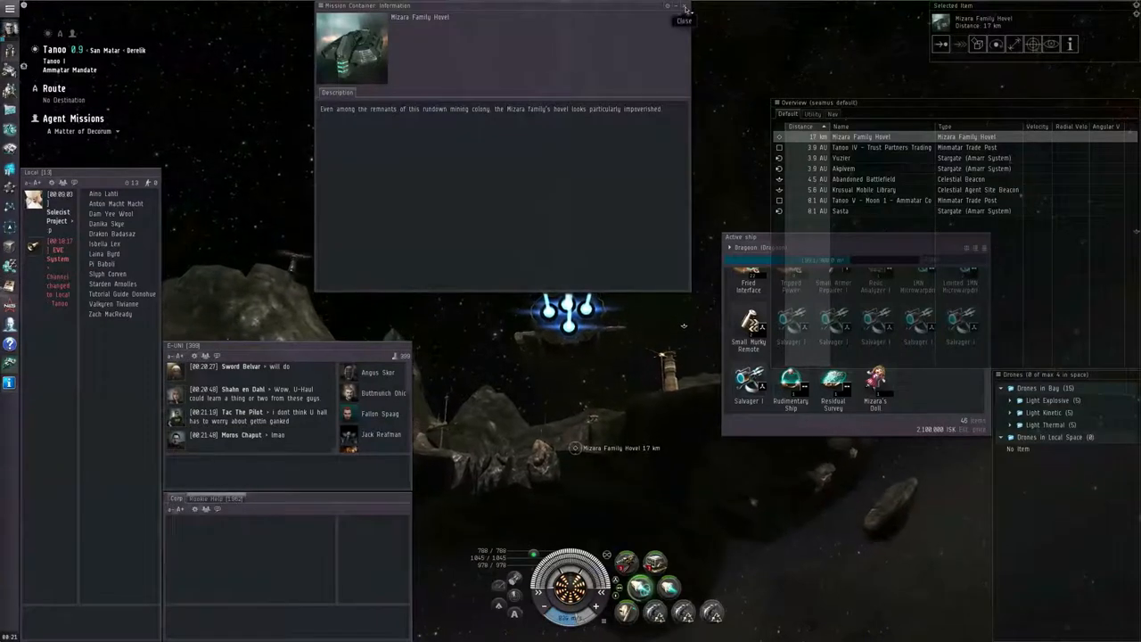
# - Deliver Mizara's Doll into the Mizara Family Haven's cargo container
pyautogui.click(683, 19)
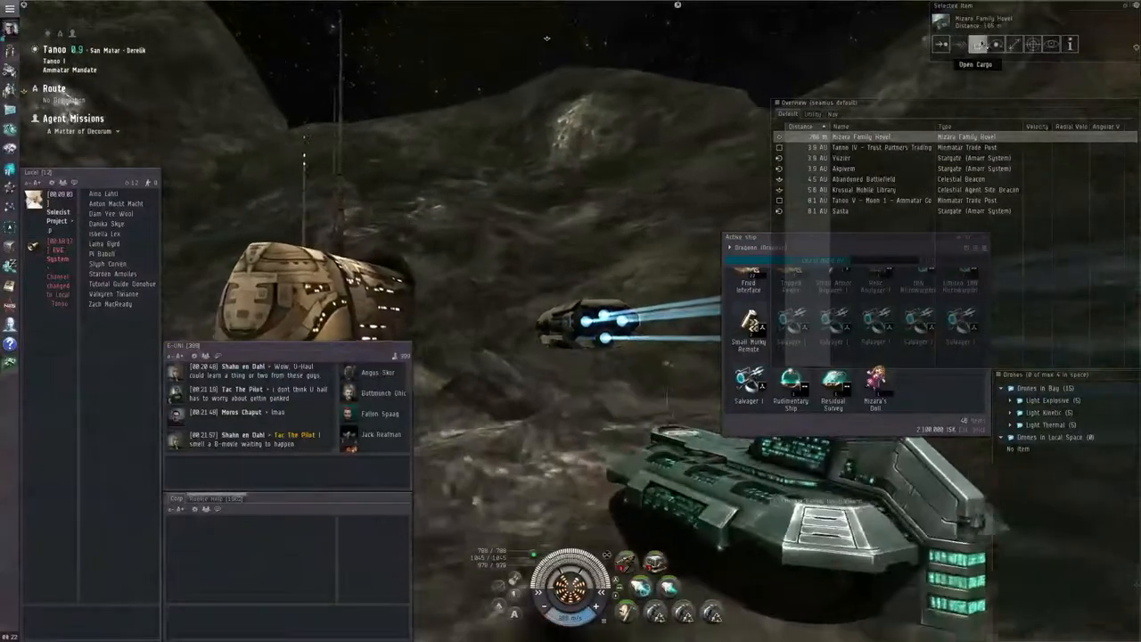
pyautogui.click(977, 43)
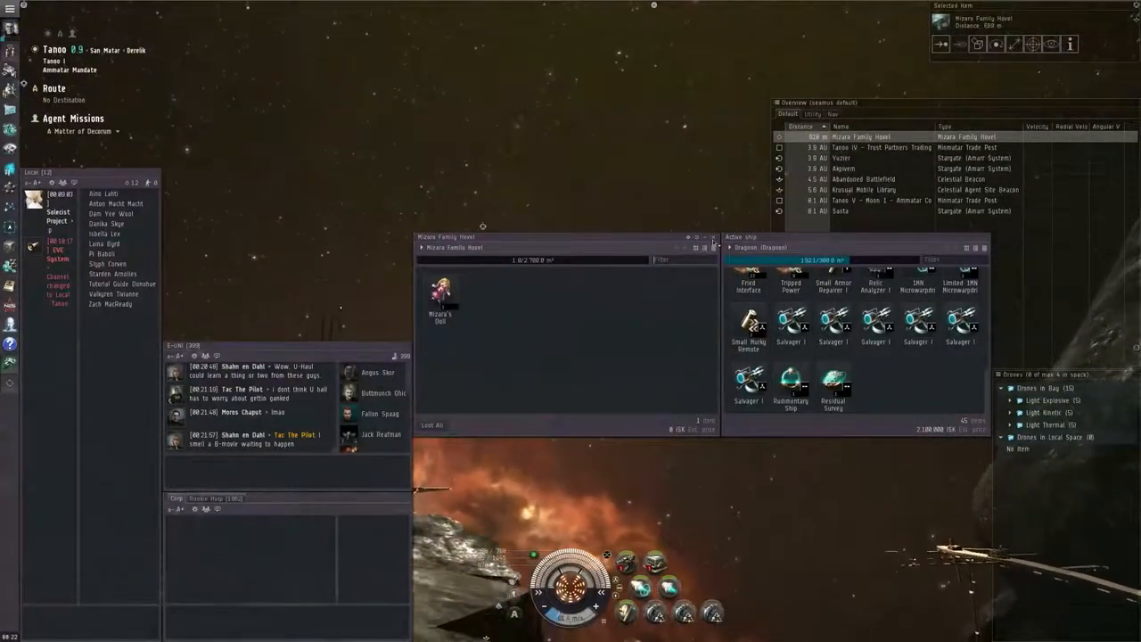
pyautogui.click(710, 247)
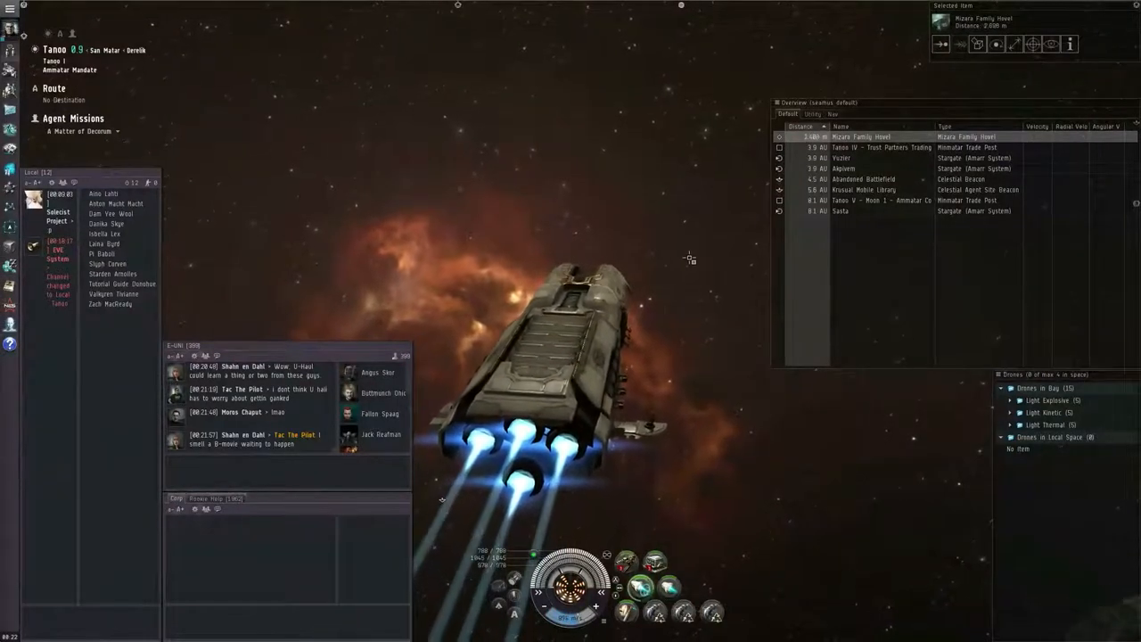
# - Warp back to the Ammatar Consulate station at Tanoo V Moon 1 and dock
pyautogui.rightClick(385, 178)
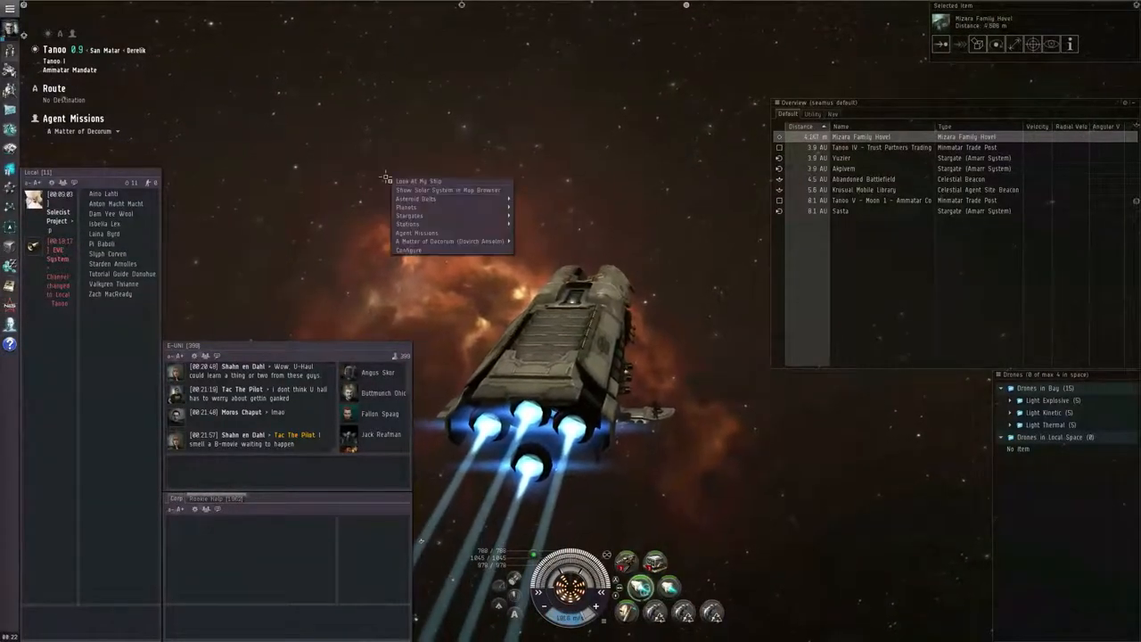
pyautogui.moveTo(449, 241)
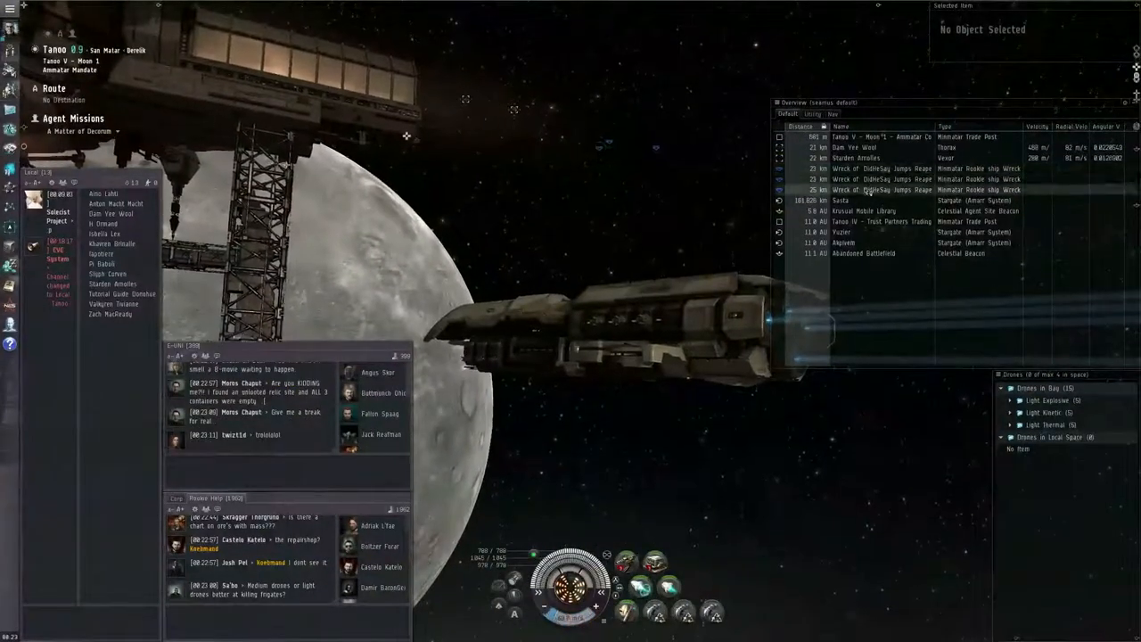
pyautogui.click(879, 136)
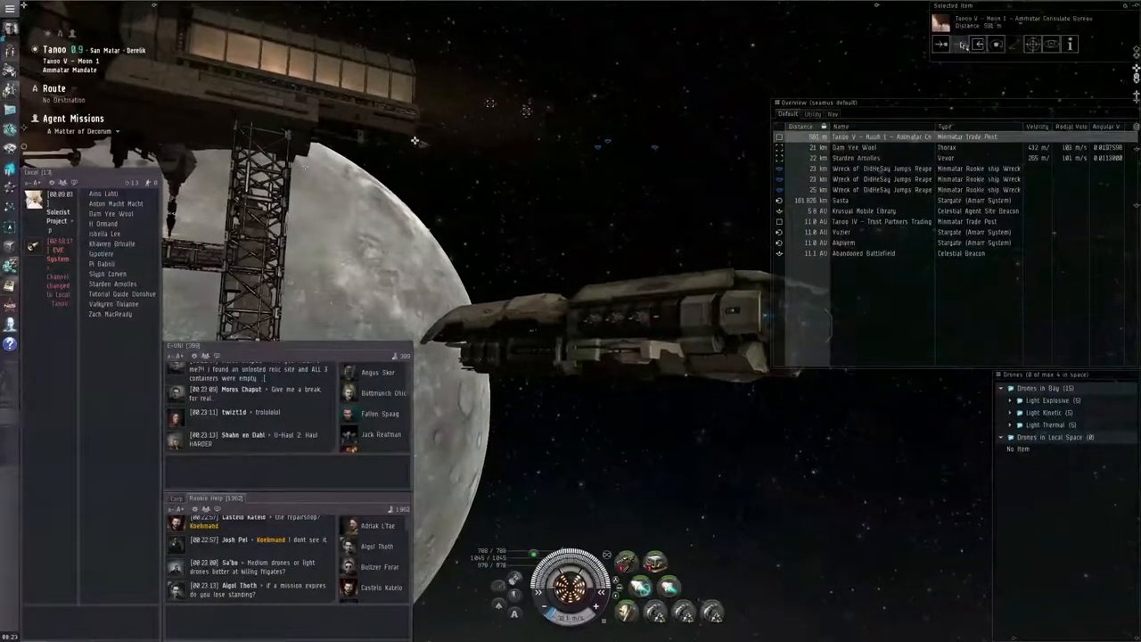
pyautogui.click(977, 45)
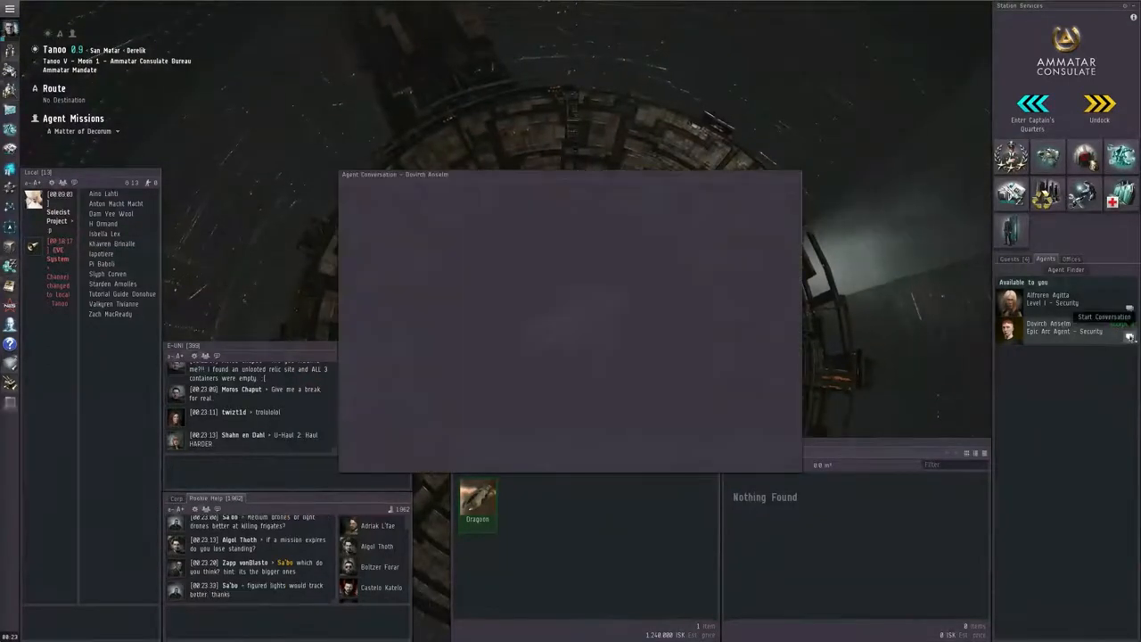
# - Complete A Matter of Decorum with the agent and accept the follow-up New Friends mission
pyautogui.click(1103, 317)
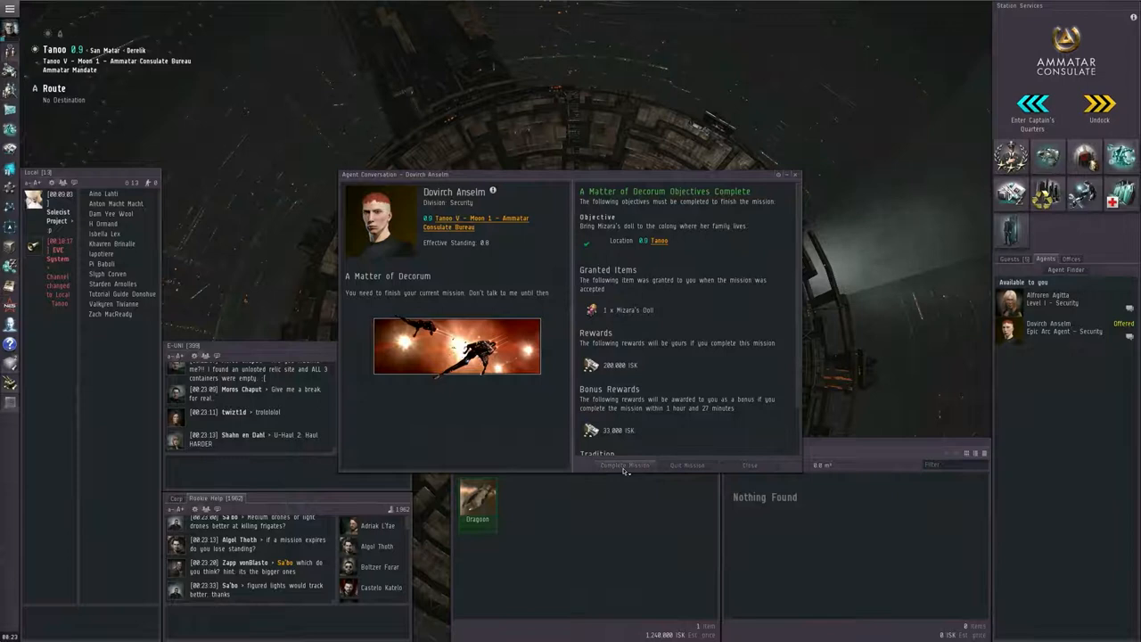
pyautogui.click(624, 464)
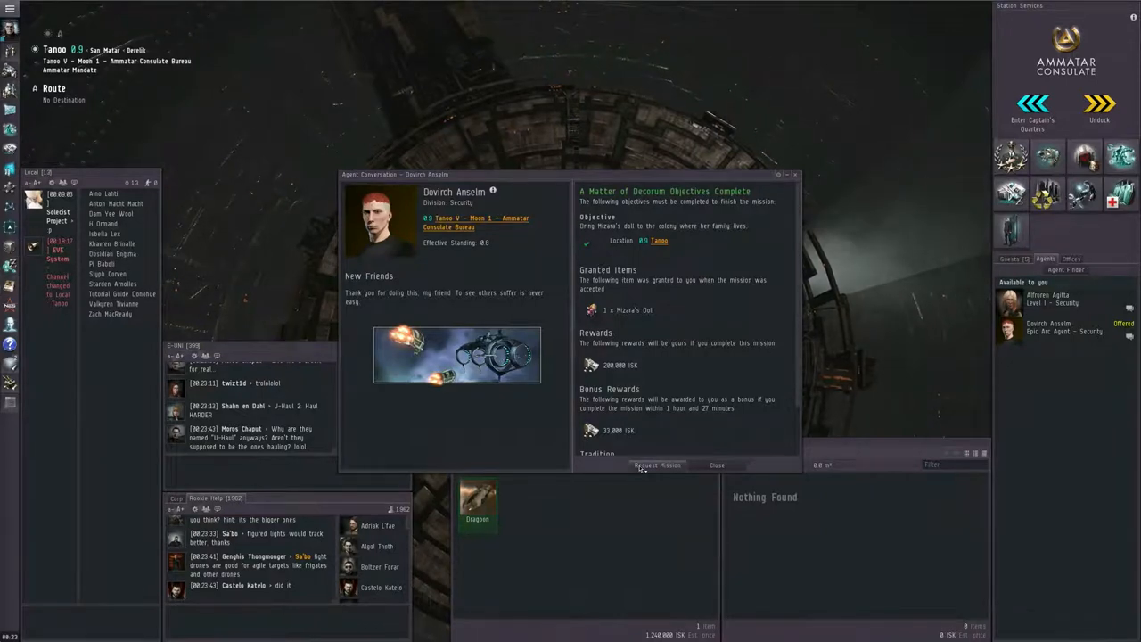
pyautogui.click(658, 463)
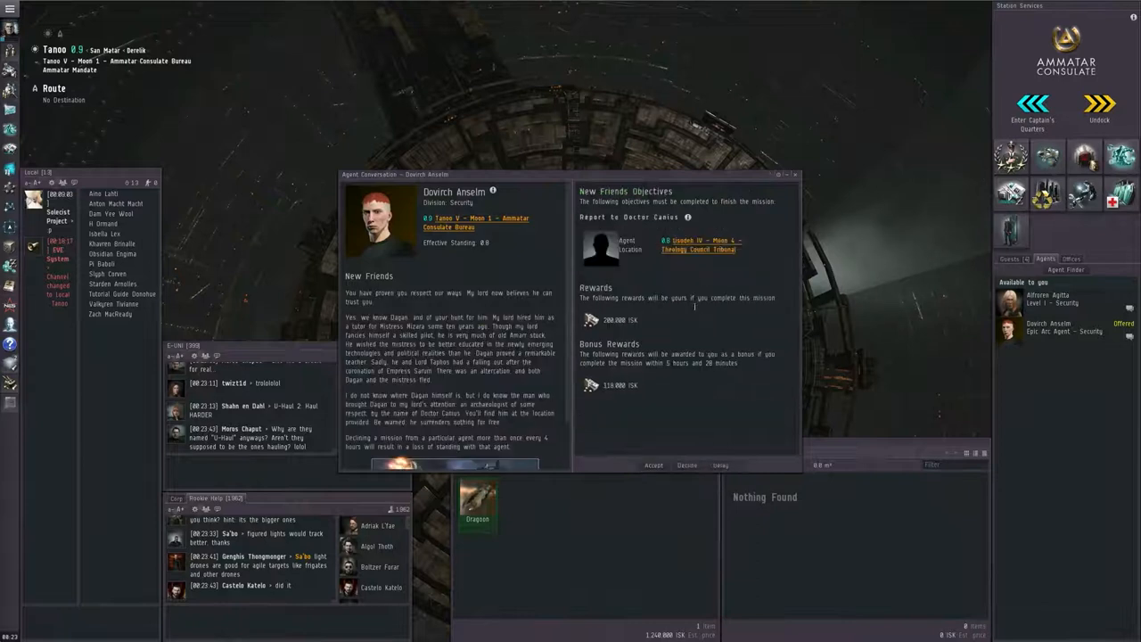
pyautogui.click(699, 239)
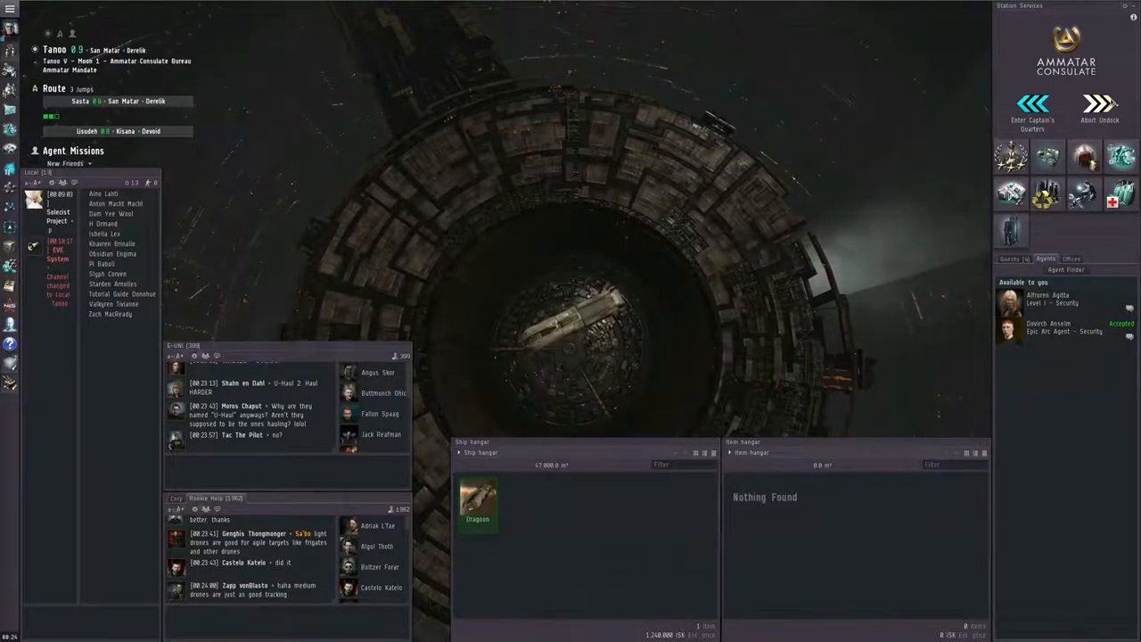
# - Undock and follow the autopilot route to Usoked's Theology Council Tribunal station
pyautogui.click(1099, 107)
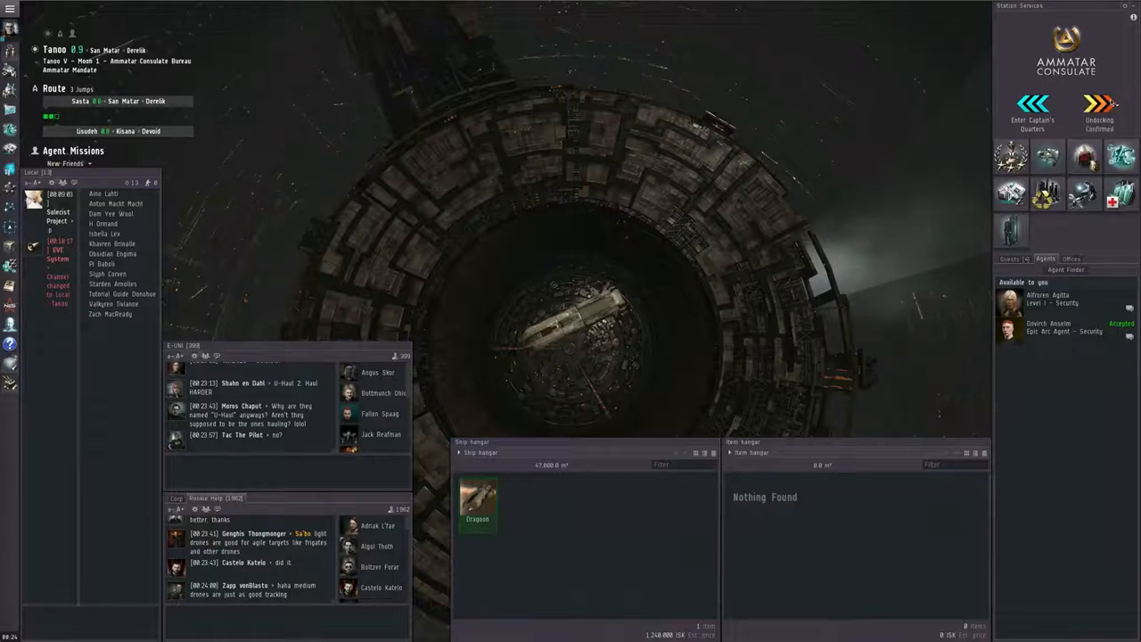
pyautogui.click(1099, 106)
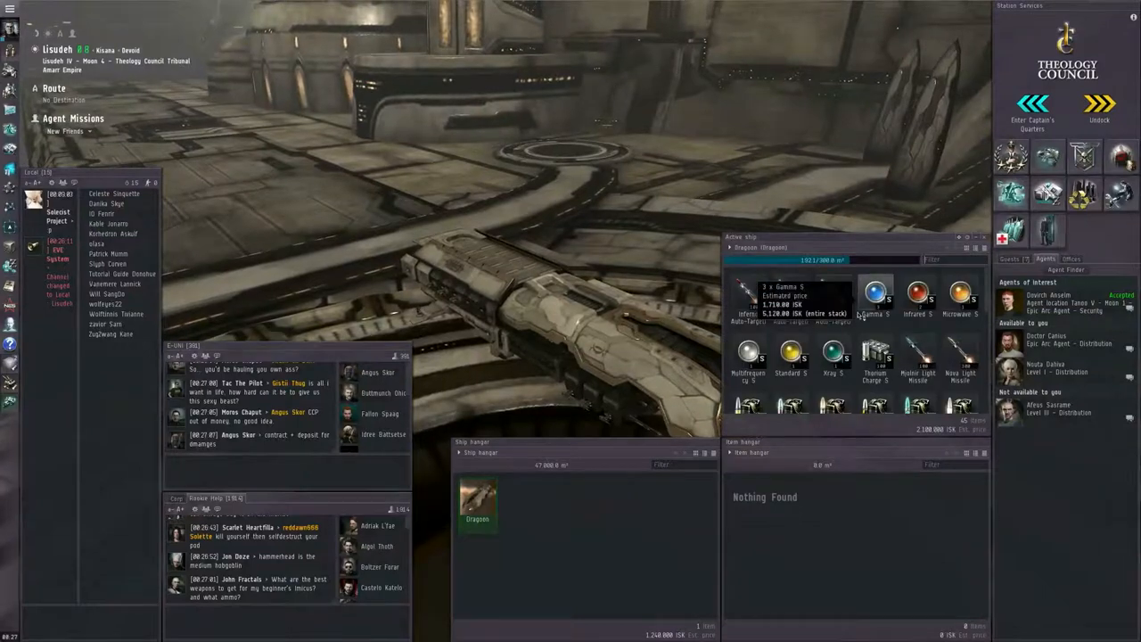
pyautogui.moveTo(749, 299)
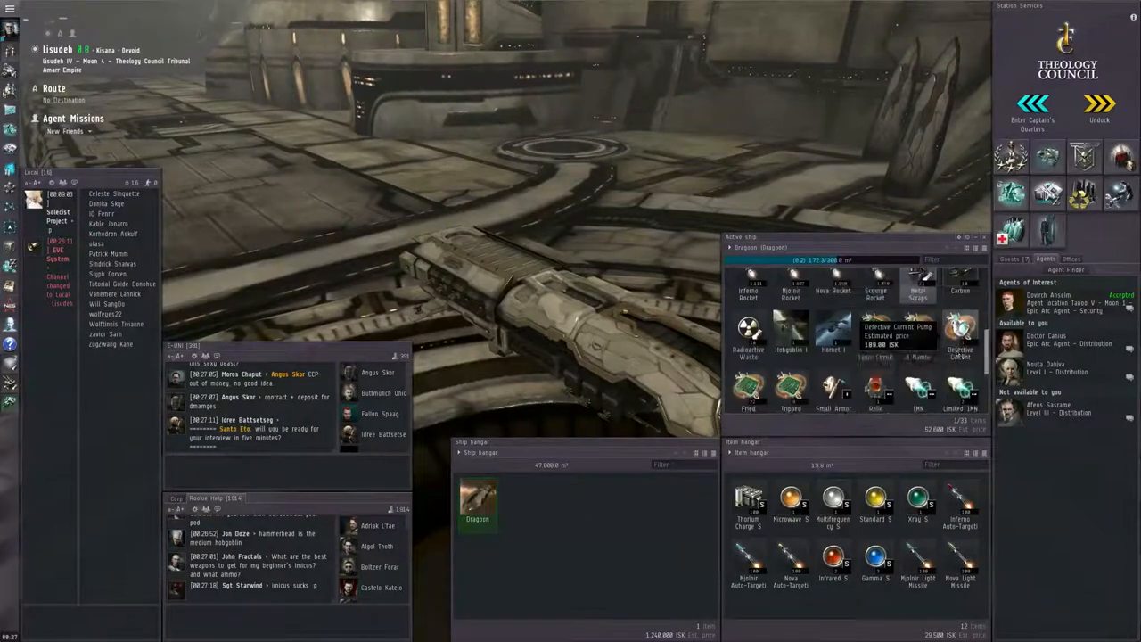
# - Unload charges into the item hangar and start a conversation with Doctor Canius
pyautogui.scroll(-3)
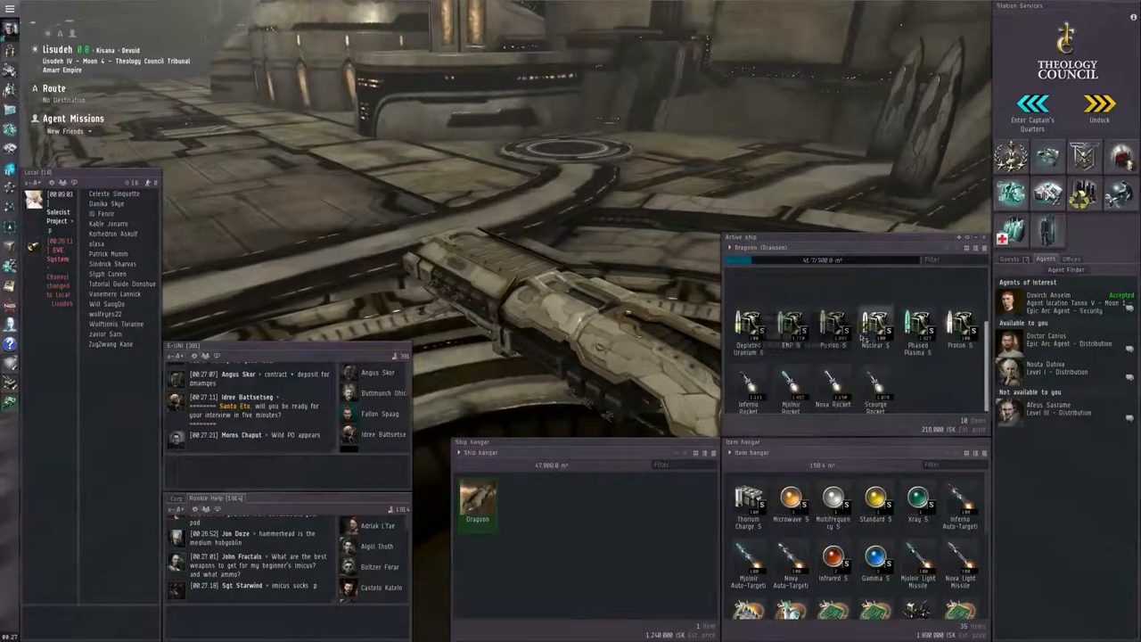
pyautogui.rightClick(928, 393)
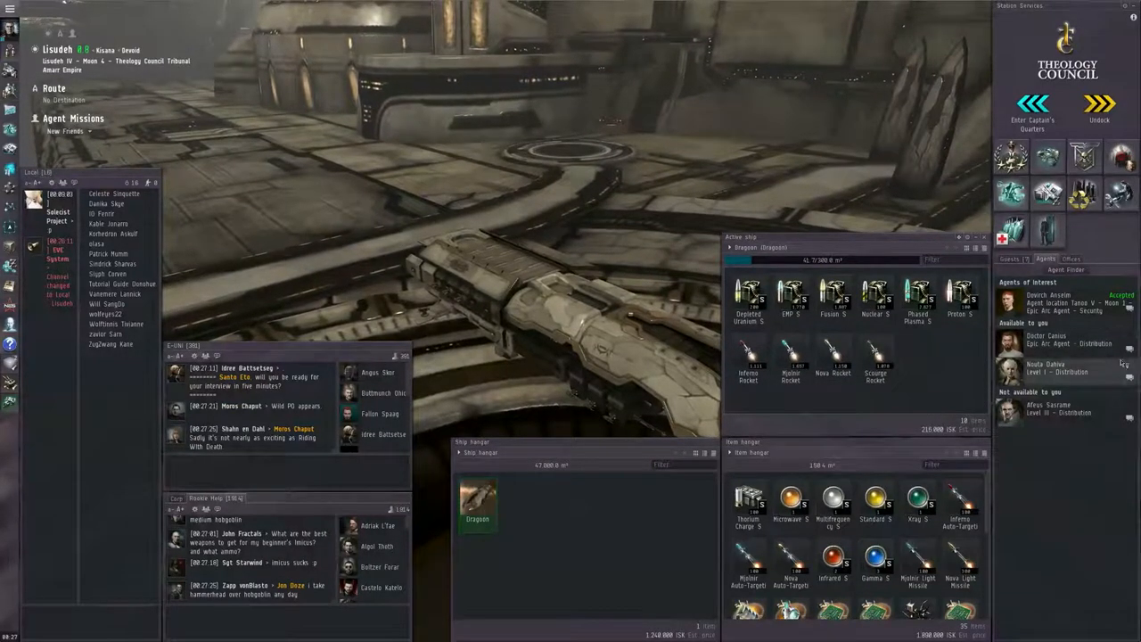
pyautogui.click(1044, 338)
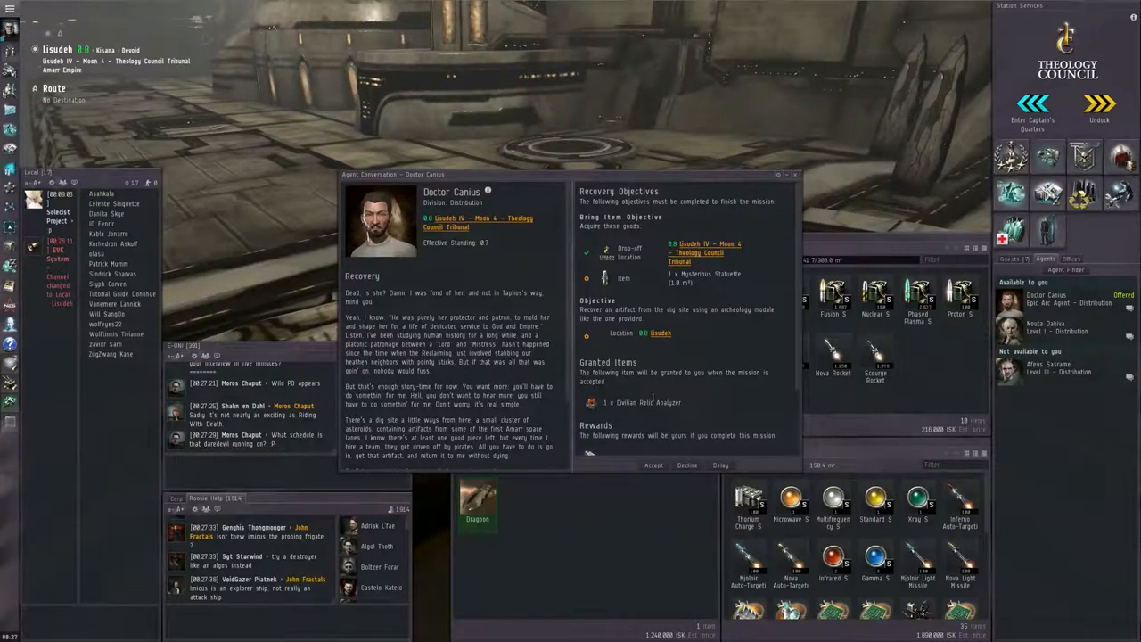
# - Review and accept Doctor Canius's Recovery mission
pyautogui.scroll(-3)
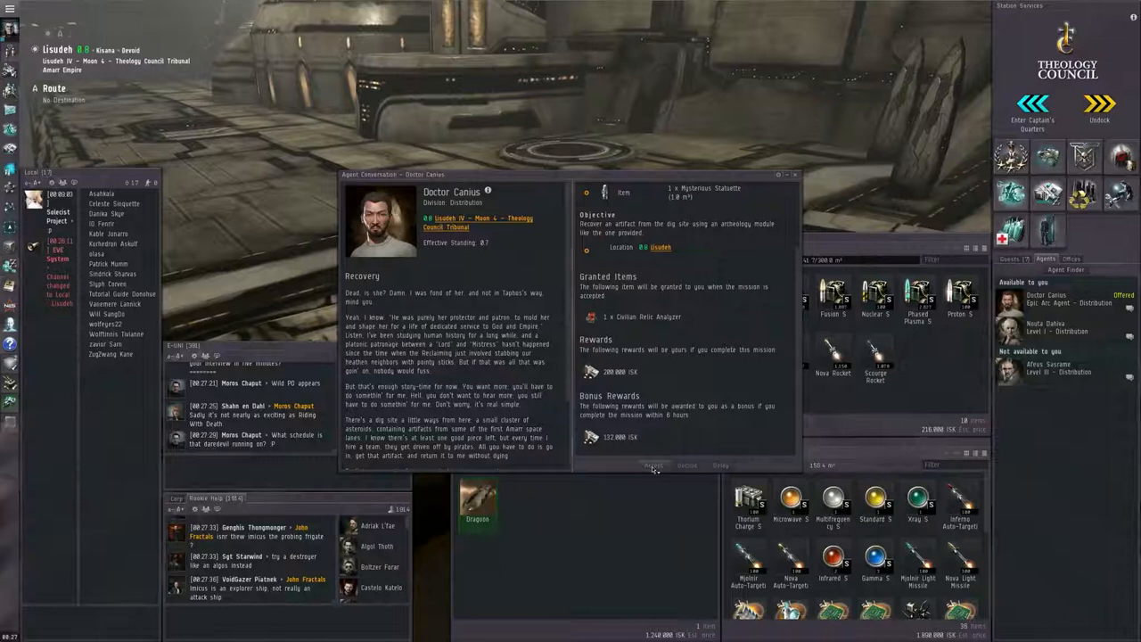
pyautogui.click(653, 466)
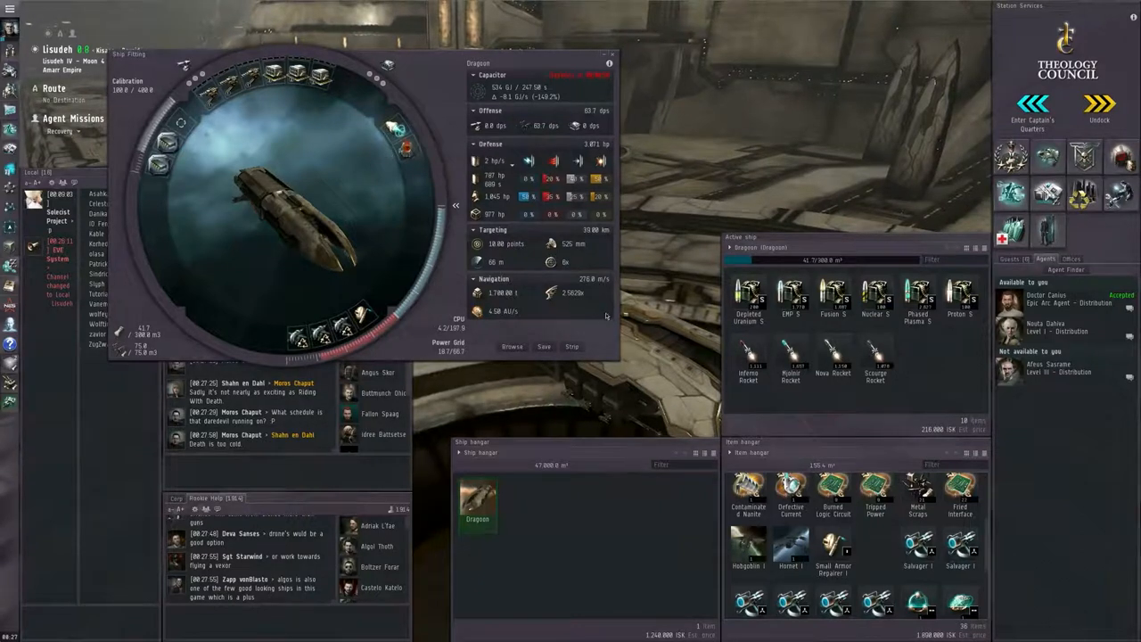
pyautogui.moveTo(988, 237)
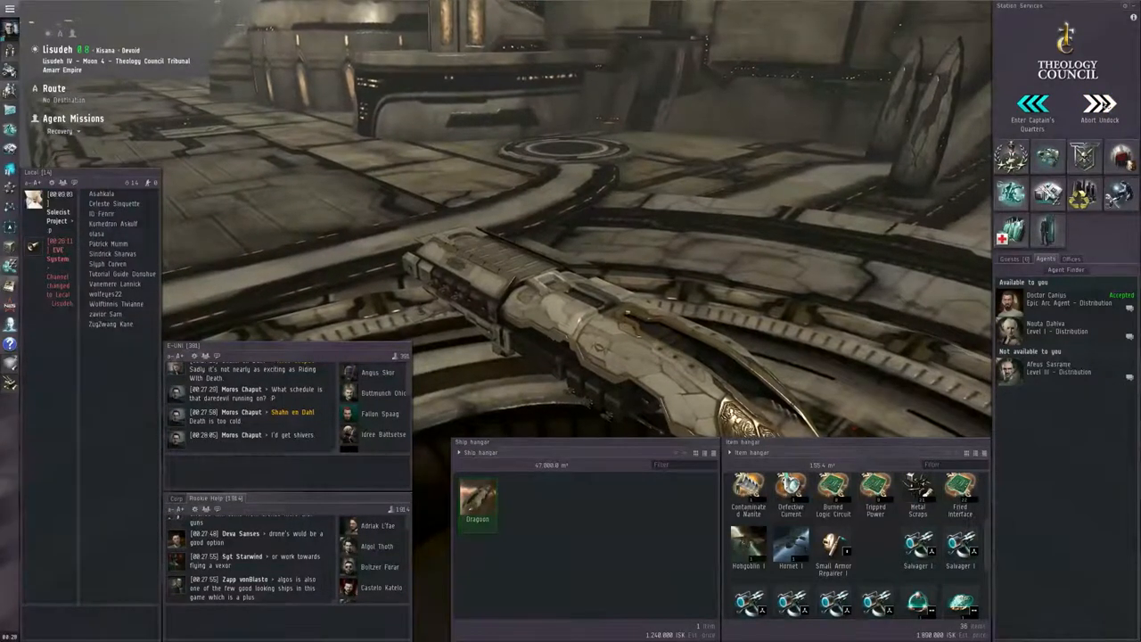
# - Undock and warp the ship to the Recovery mission's dig site
pyautogui.click(1099, 105)
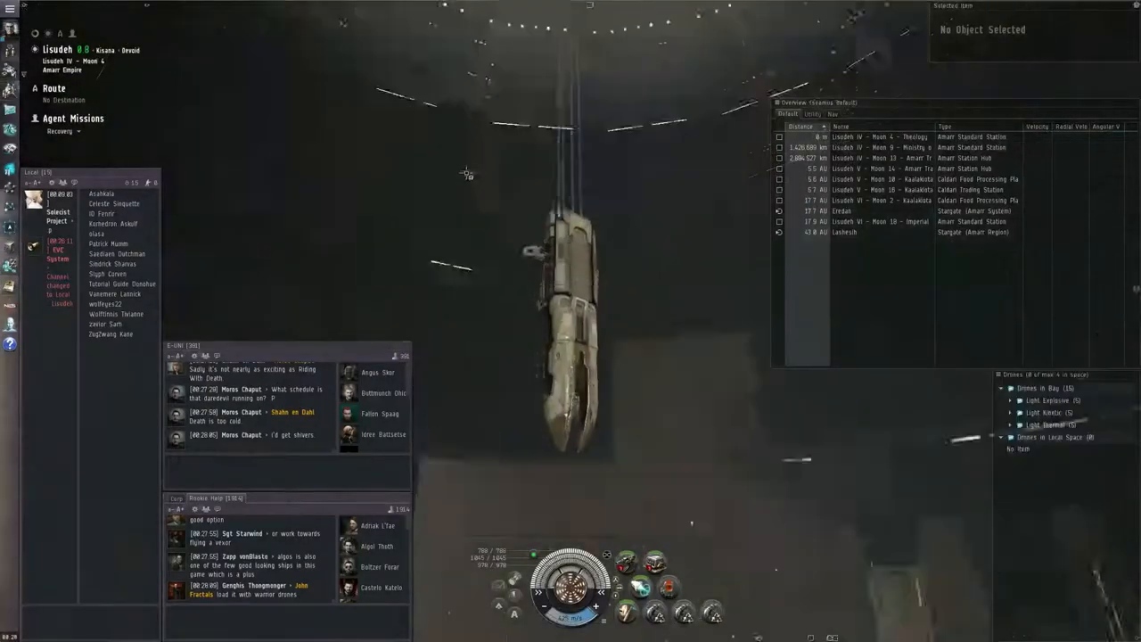
pyautogui.rightClick(467, 174)
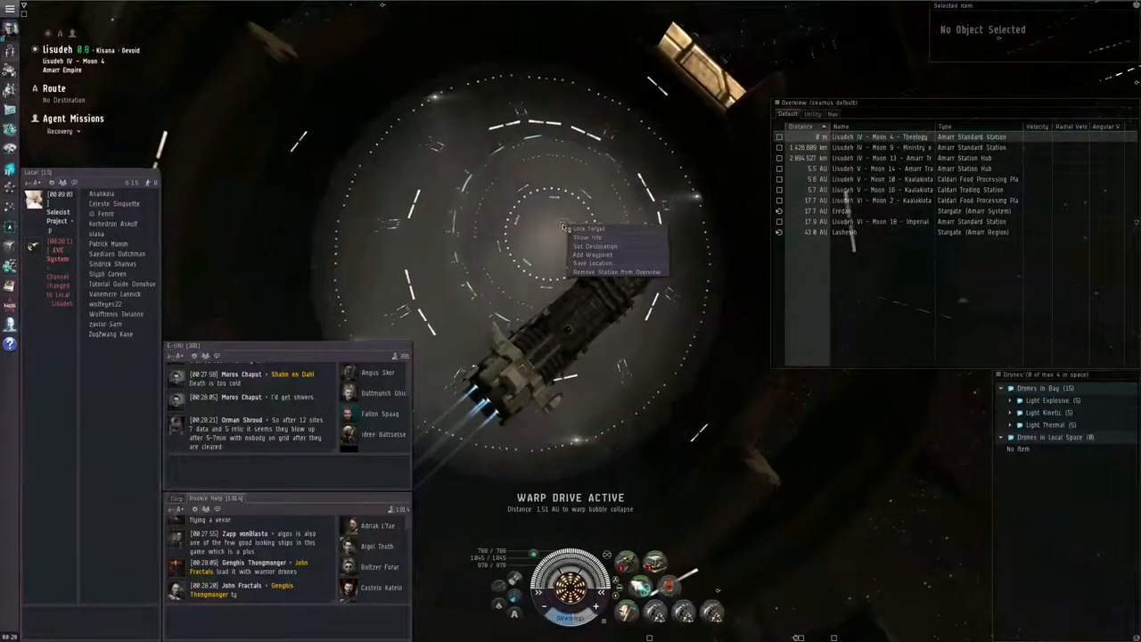
pyautogui.click(593, 246)
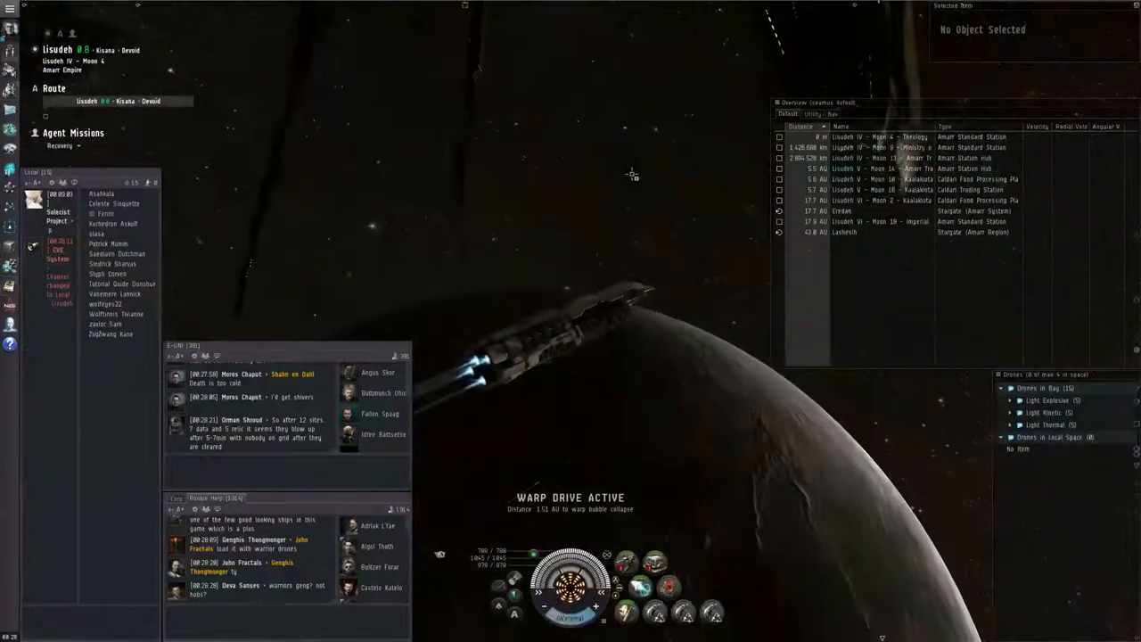
pyautogui.rightClick(312, 175)
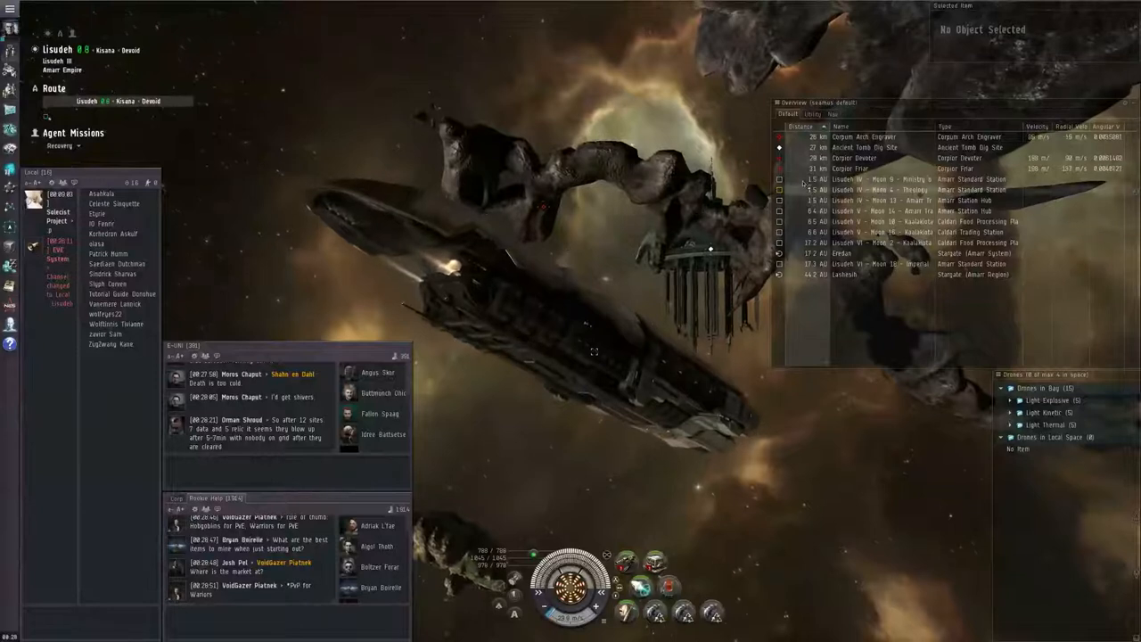
# - Lock and engage the Corpse hostiles at the dig site until destroyed
pyautogui.click(874, 135)
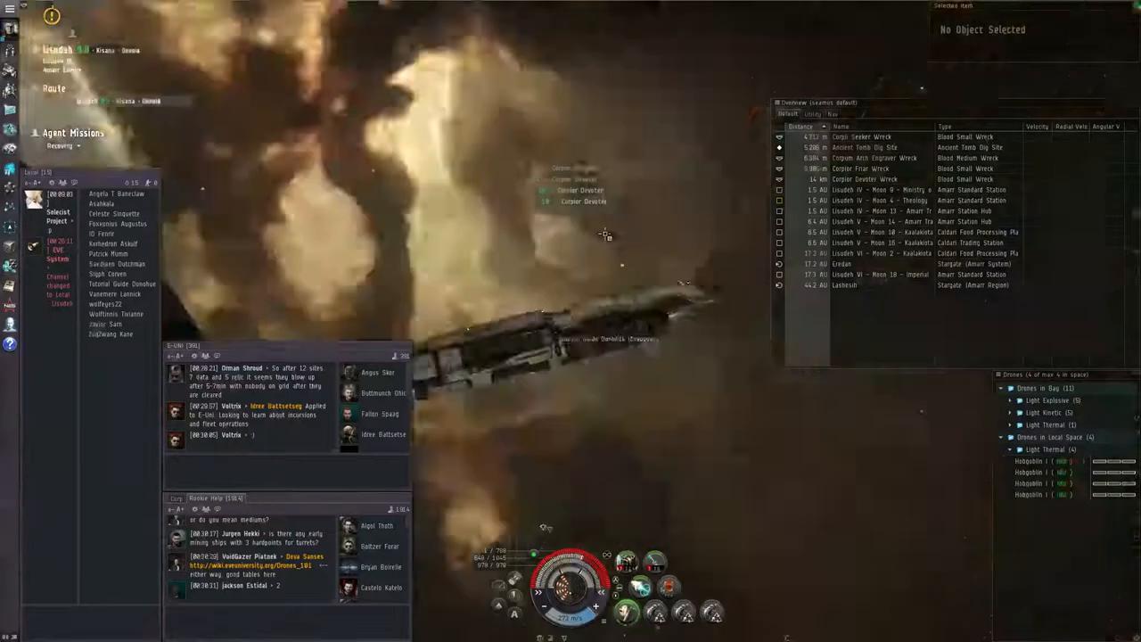
# - Select the Ancient Tomb Dig Site, solve its hacking puzzle and reveal its contents
pyautogui.click(865, 146)
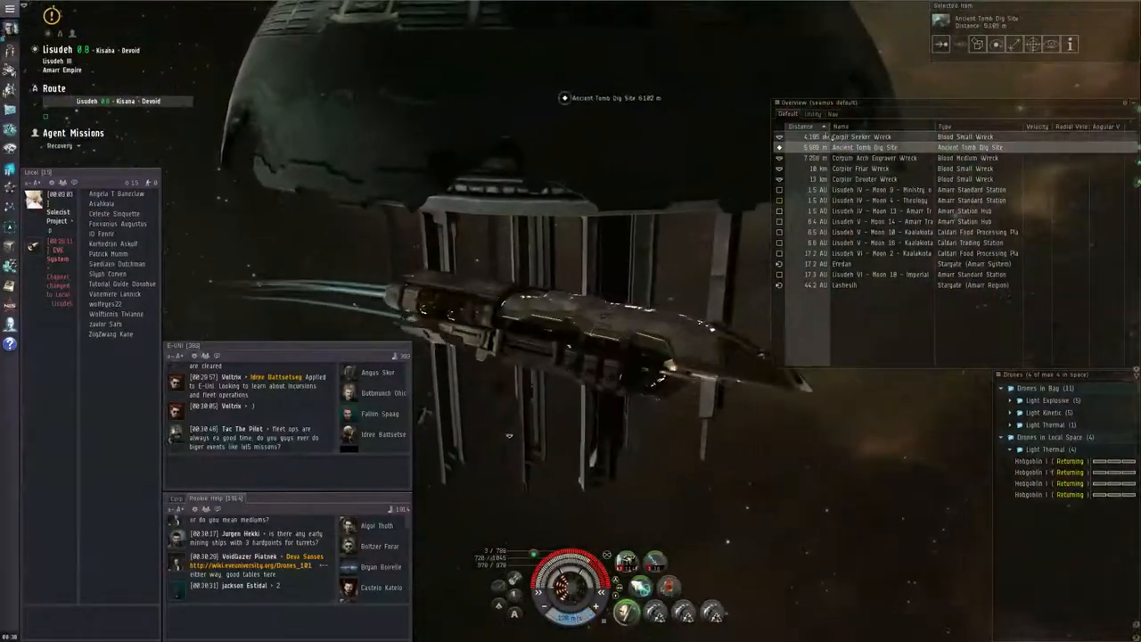
pyautogui.rightClick(860, 135)
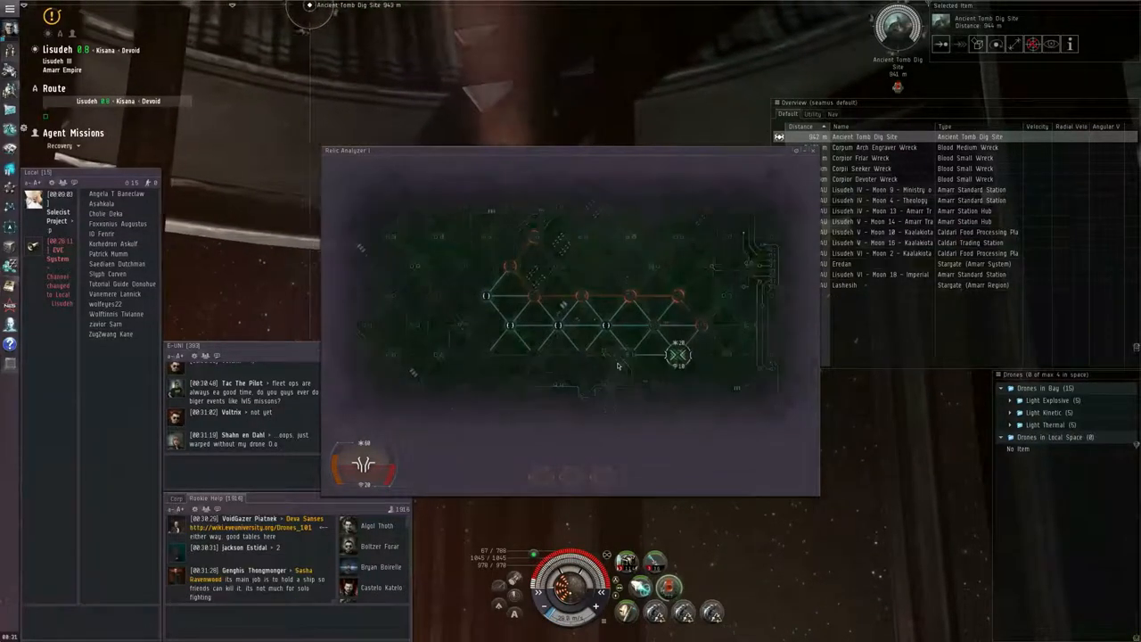
pyautogui.click(679, 354)
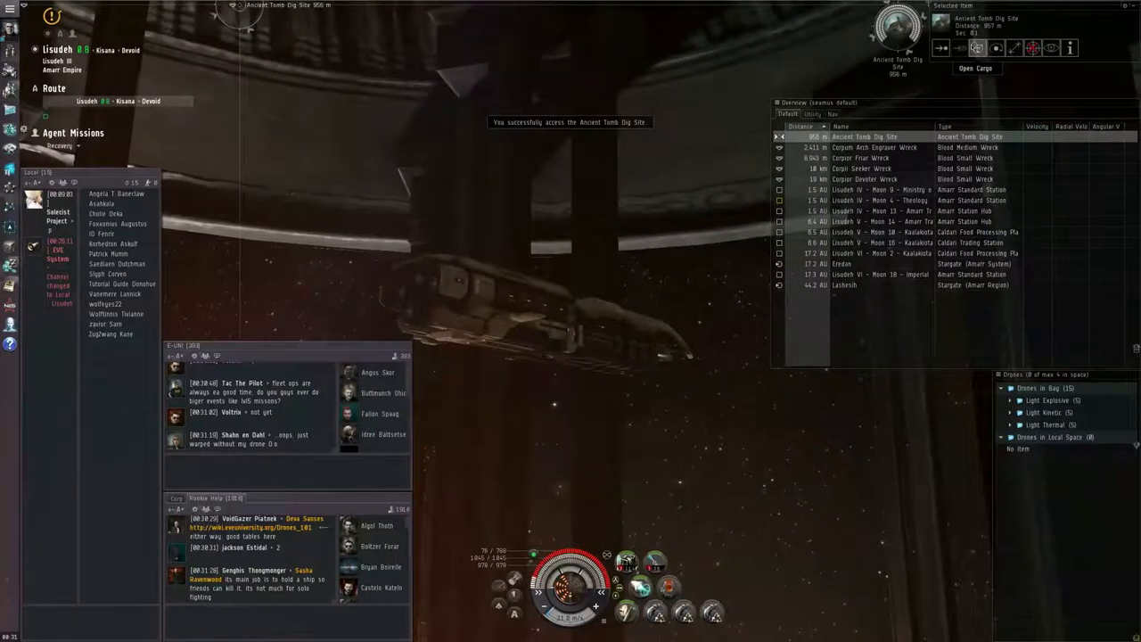
pyautogui.click(975, 68)
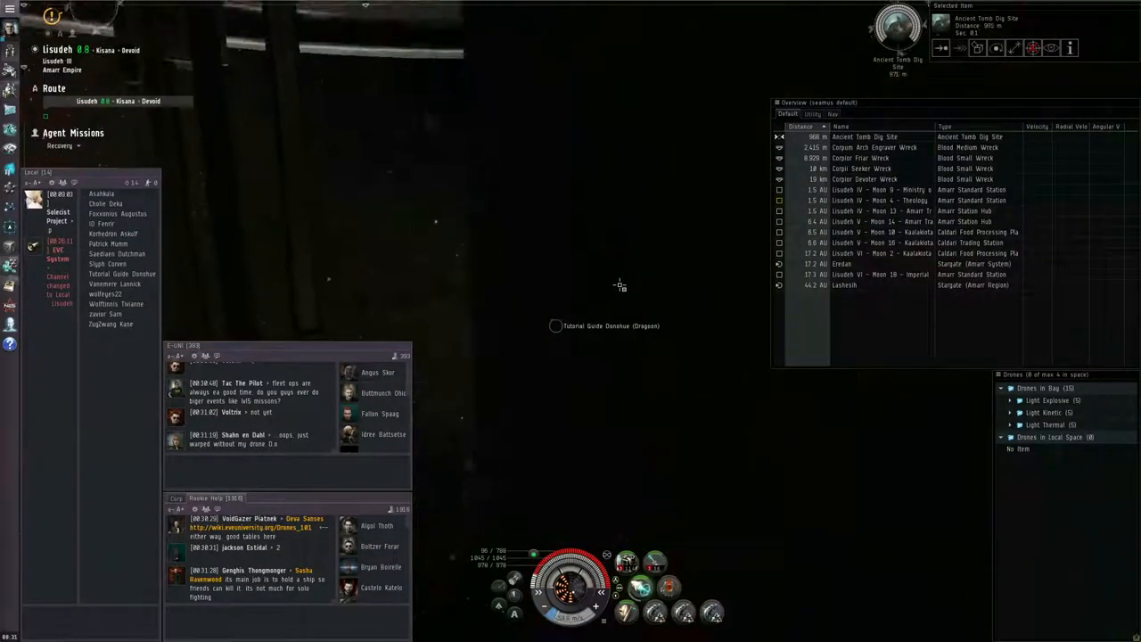
# - Warp and dock at the Theology Council Tribunal, then review the Mysterious Statuette's details
pyautogui.click(878, 199)
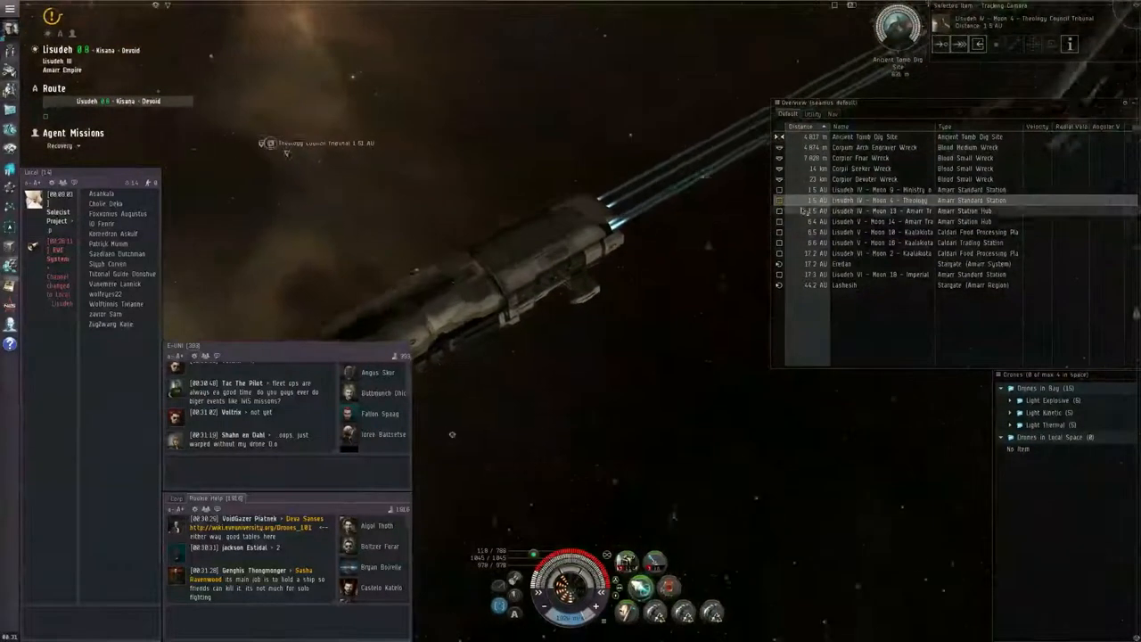
pyautogui.rightClick(878, 200)
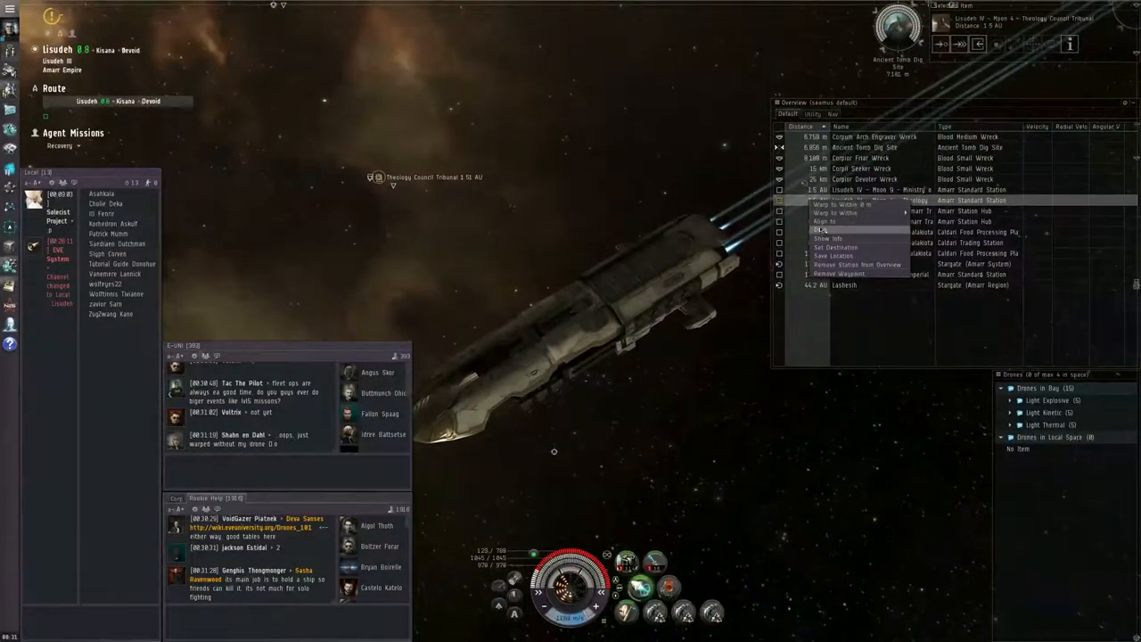
pyautogui.click(834, 203)
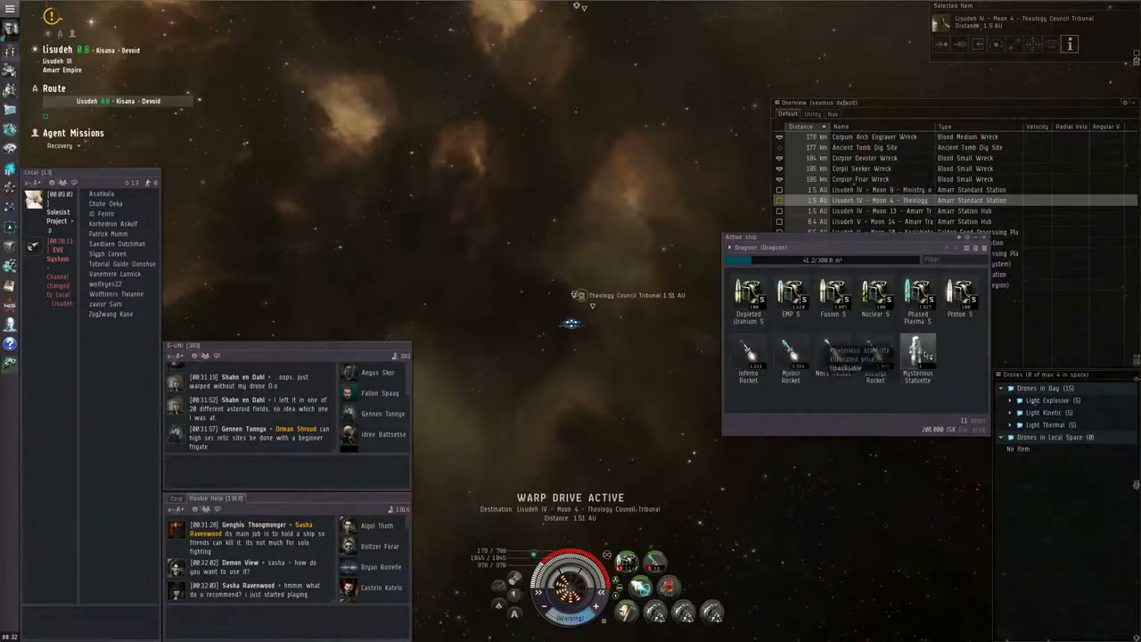
pyautogui.doubleClick(918, 353)
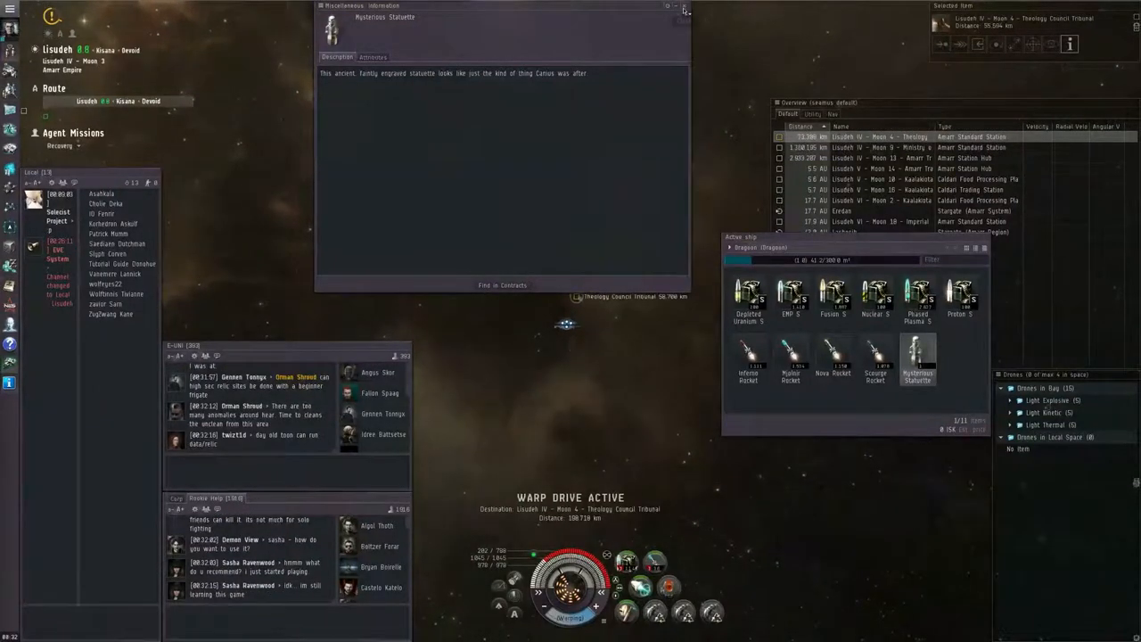
pyautogui.click(685, 7)
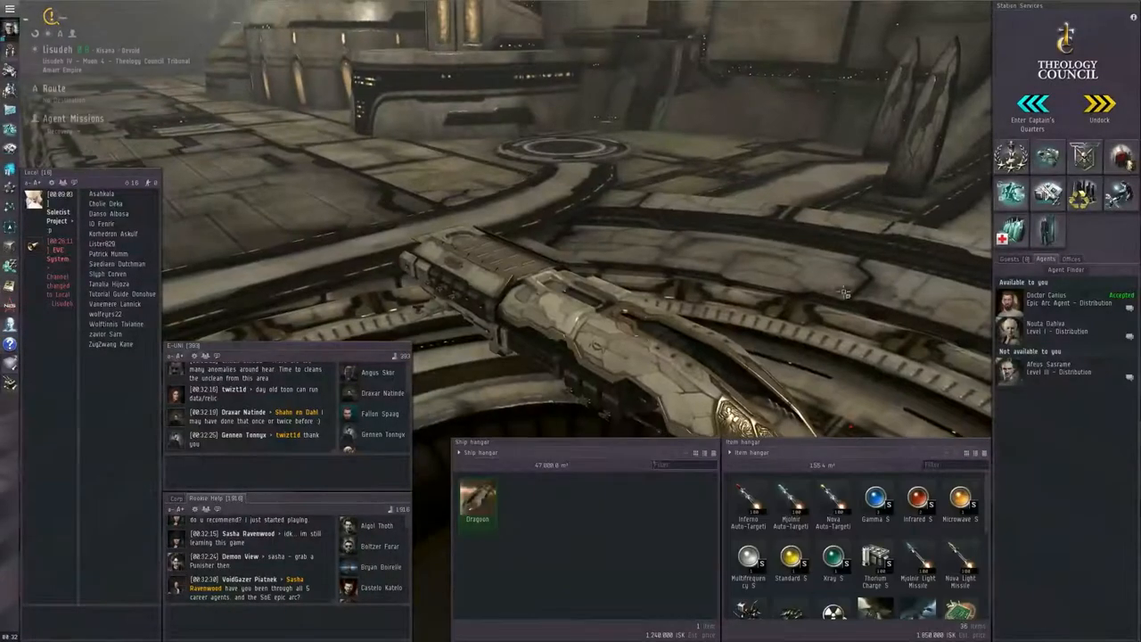
# - Talk to Doctor Canius and complete the Recovery mission
pyautogui.click(1047, 299)
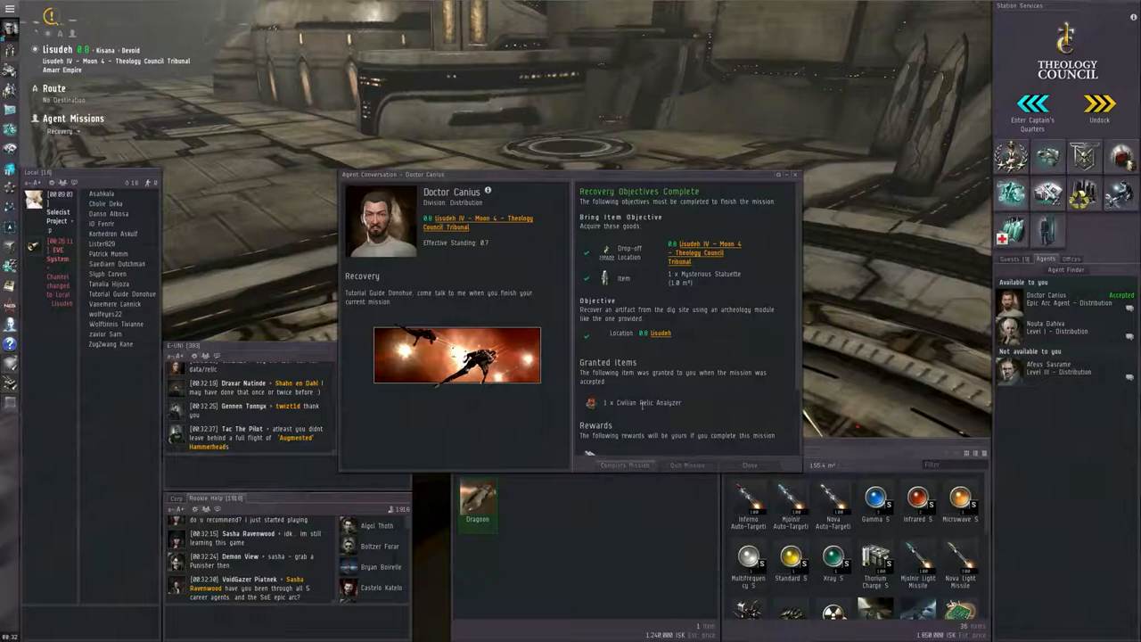
pyautogui.click(624, 463)
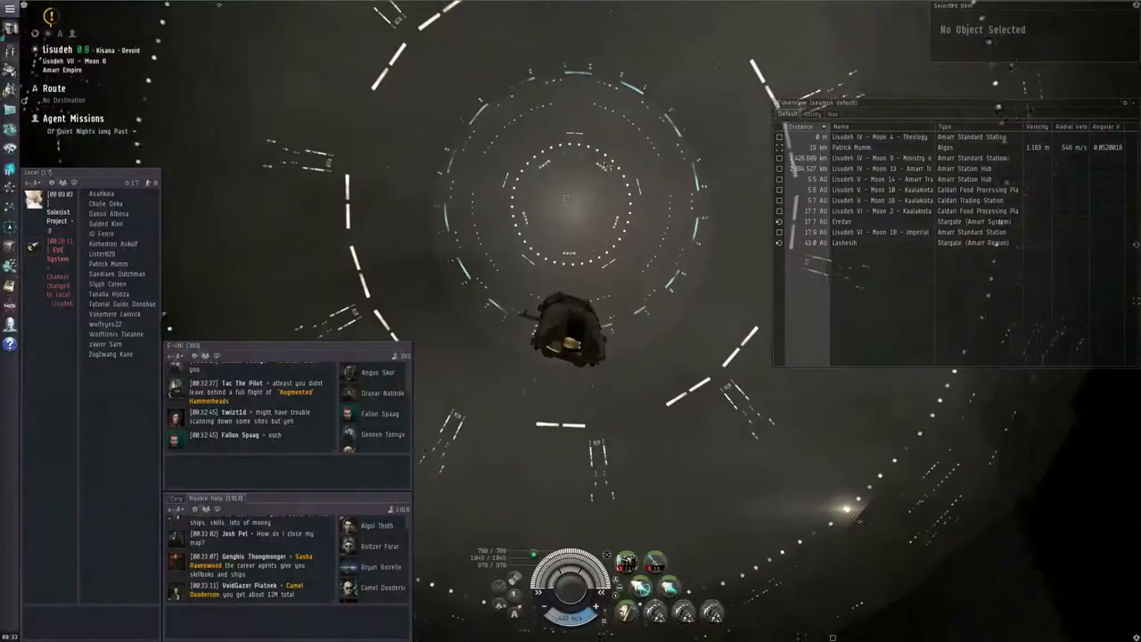
# - Set the next epic-arc mission's location as destination via the Agent Missions menu
pyautogui.rightClick(638, 178)
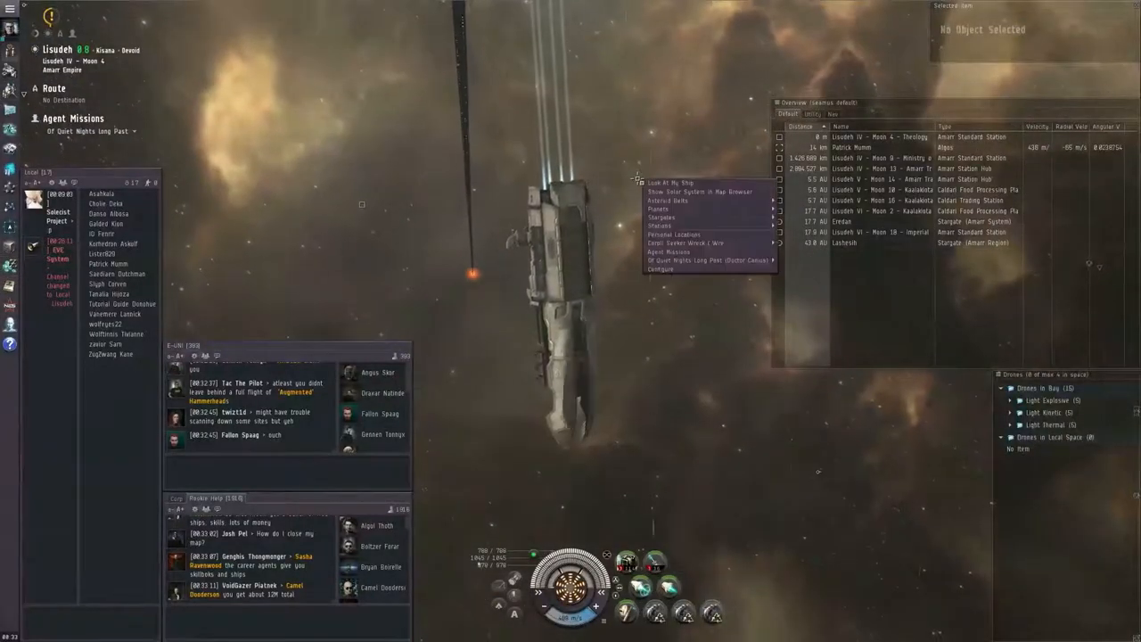
pyautogui.rightClick(877, 136)
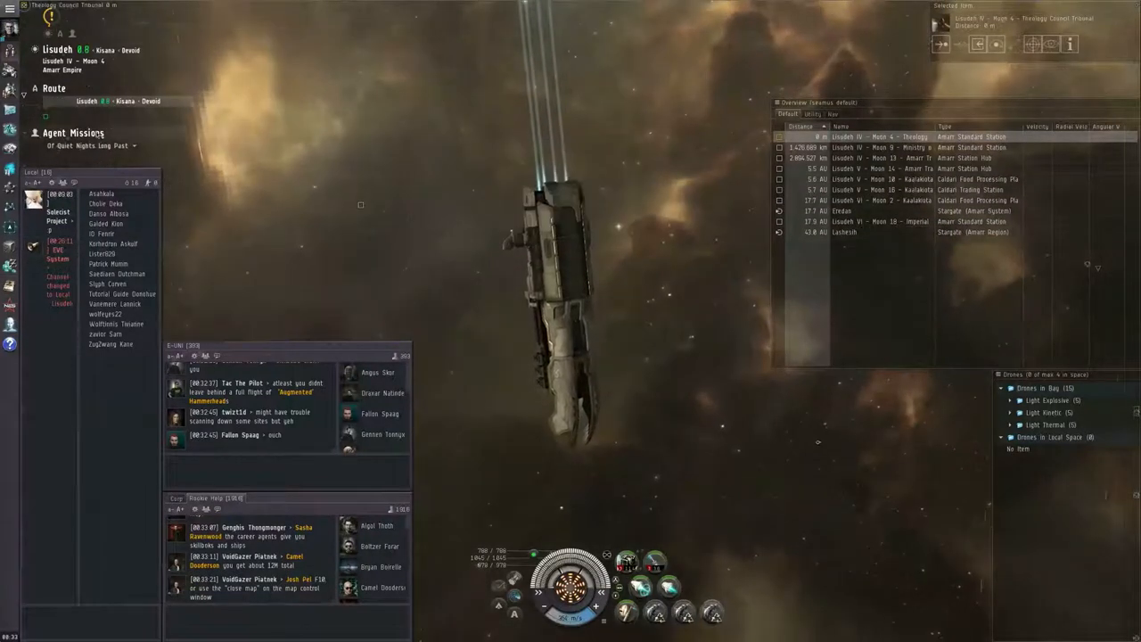
pyautogui.click(75, 146)
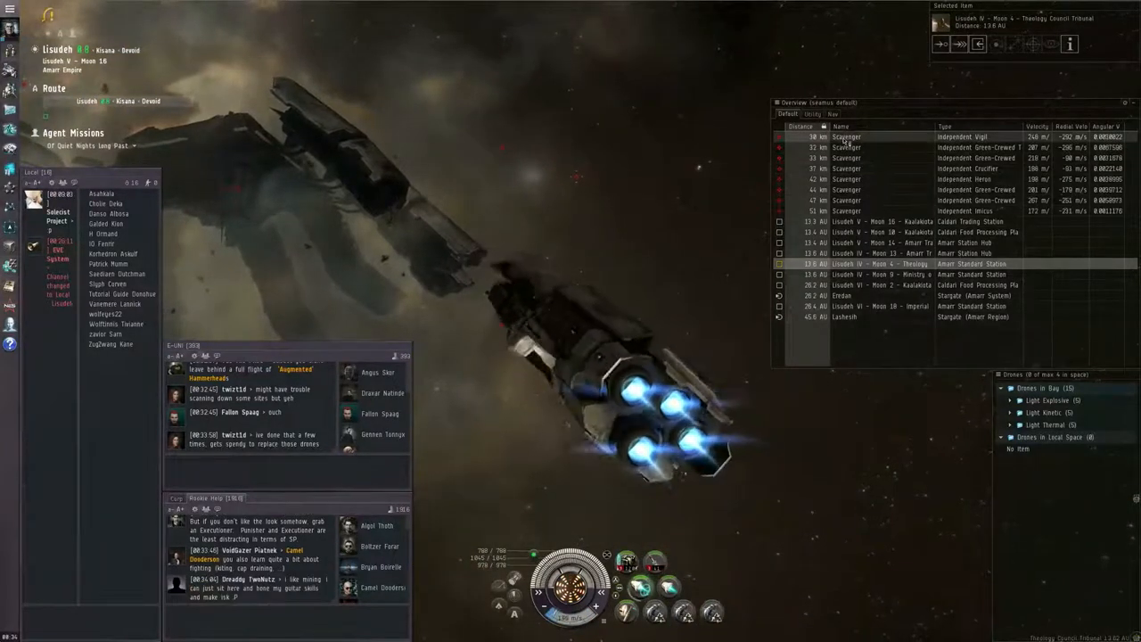
# - Lock a Scavenger ship from the Overview to attack it
pyautogui.click(882, 147)
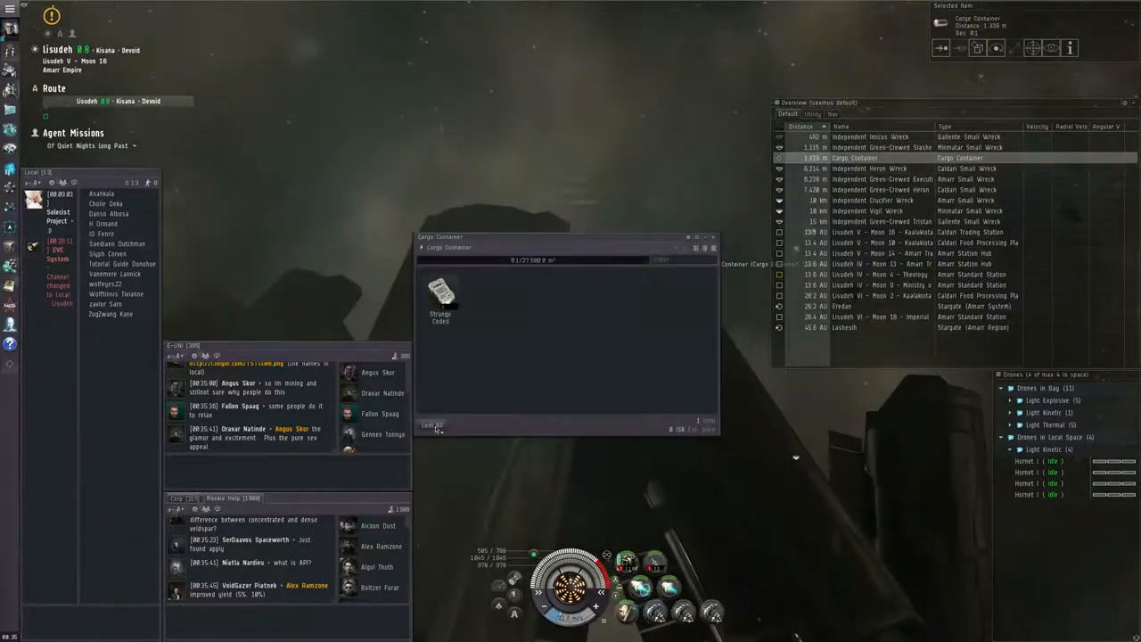
# - Save the Green-Crewed wreck's location from its context menu
pyautogui.rightClick(883, 146)
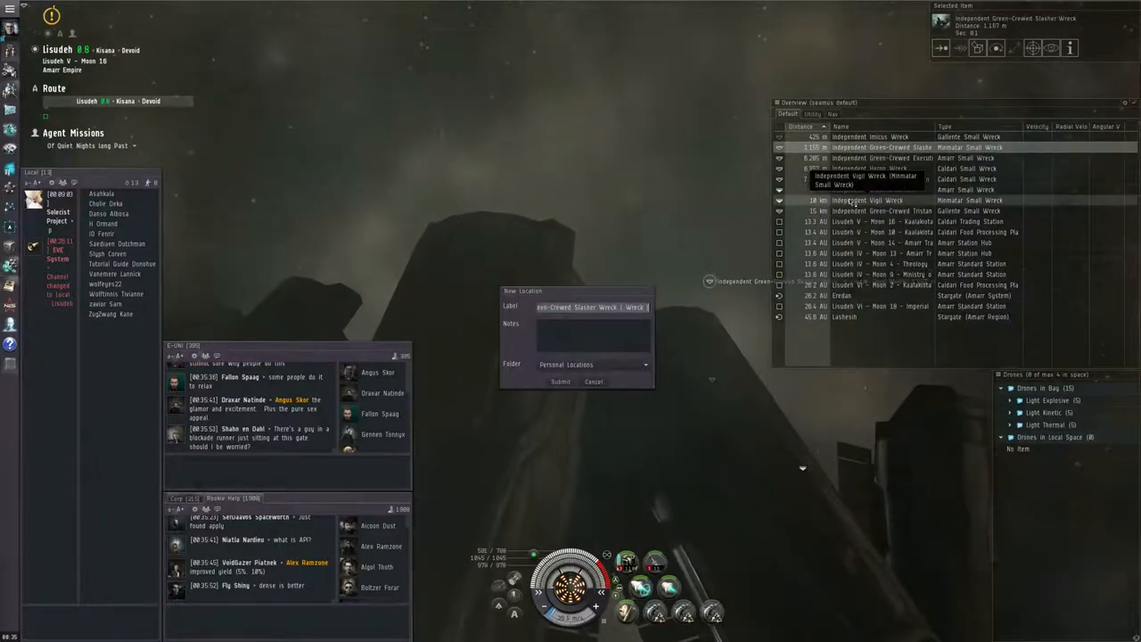
pyautogui.click(560, 381)
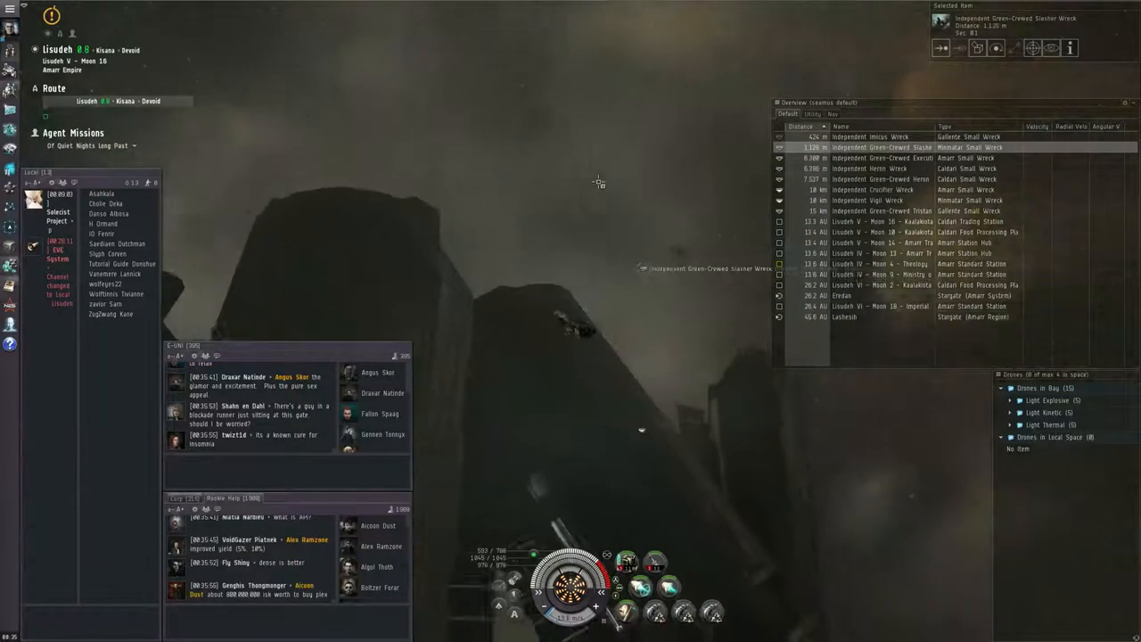
# - Warp back to the Lisudeh IV - Moon 4 Theology Council Tribunal and dock
pyautogui.click(972, 264)
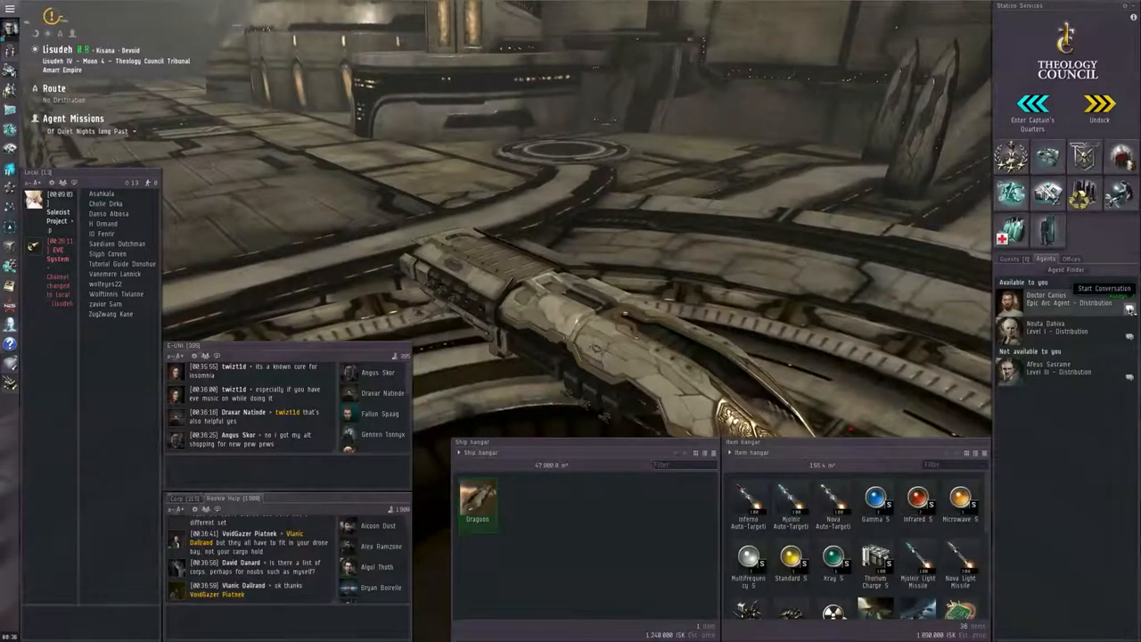
# - Complete Of Quiet Nights Long Past with Doctor Canius and accept the Revelations mission
pyautogui.click(1104, 289)
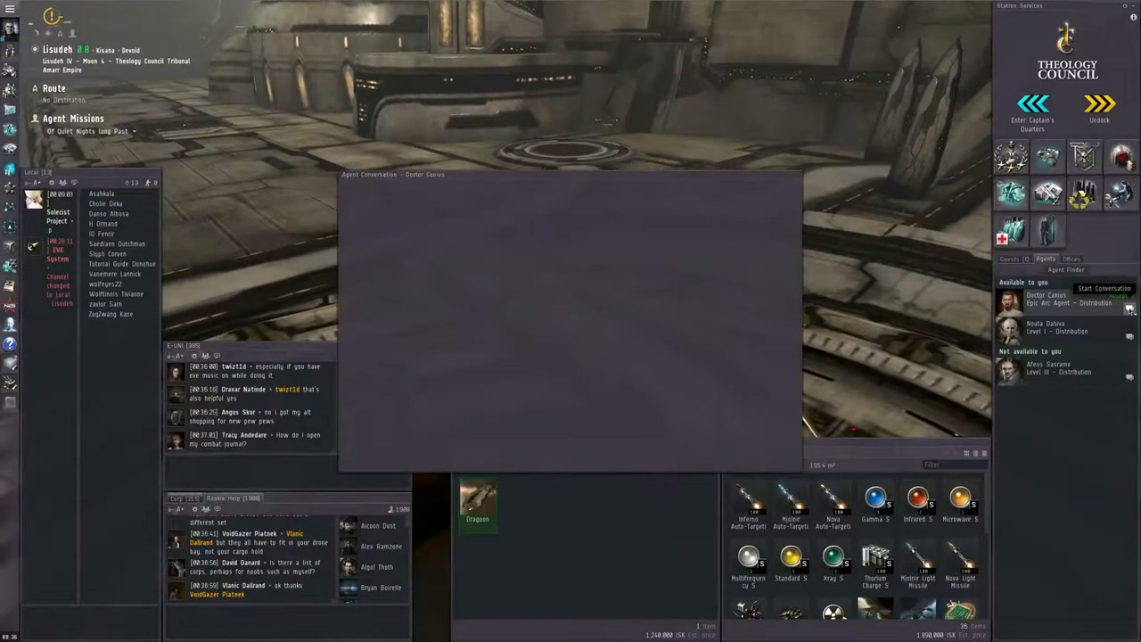
pyautogui.click(1106, 289)
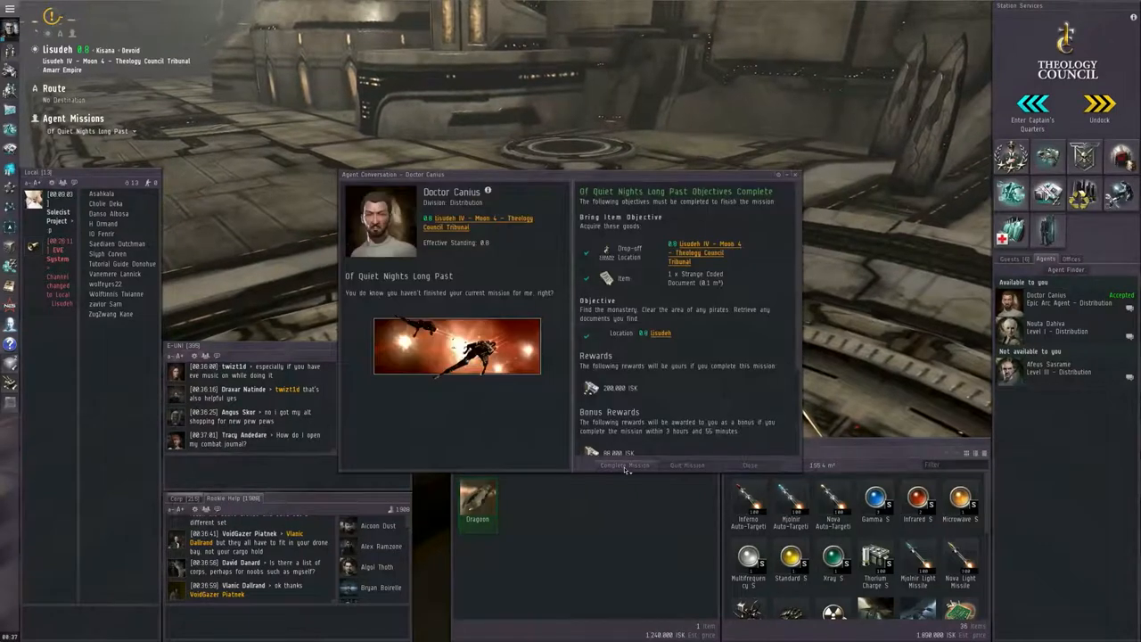
pyautogui.click(624, 463)
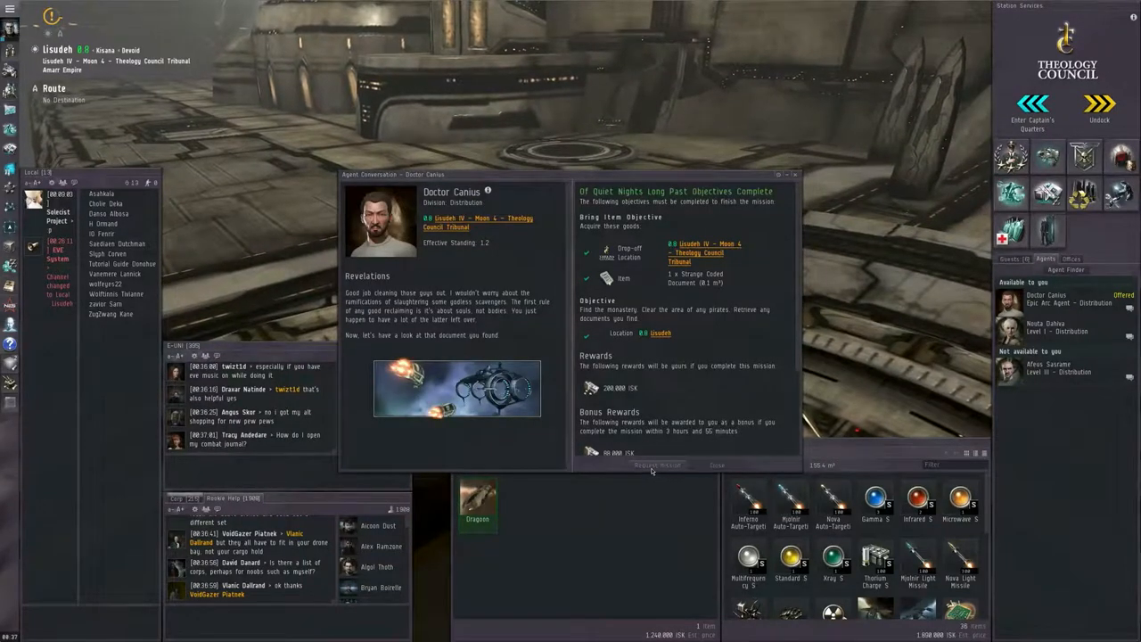
pyautogui.click(656, 464)
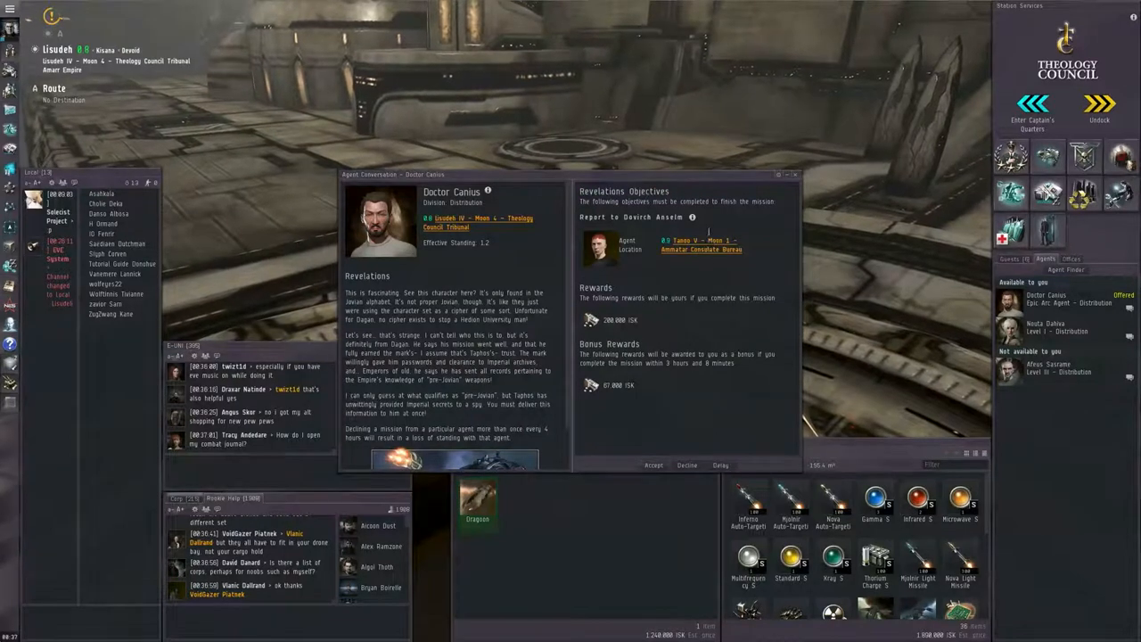
pyautogui.click(699, 246)
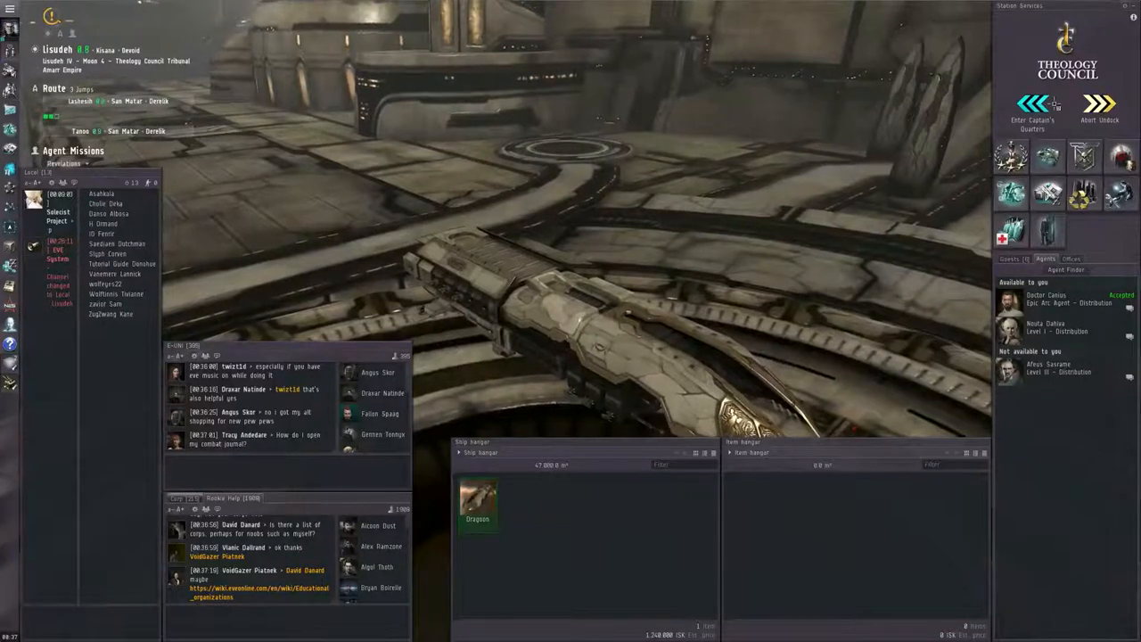
# - Undock from the Theology Council station and autopilot the route to Tanoo
pyautogui.click(1100, 107)
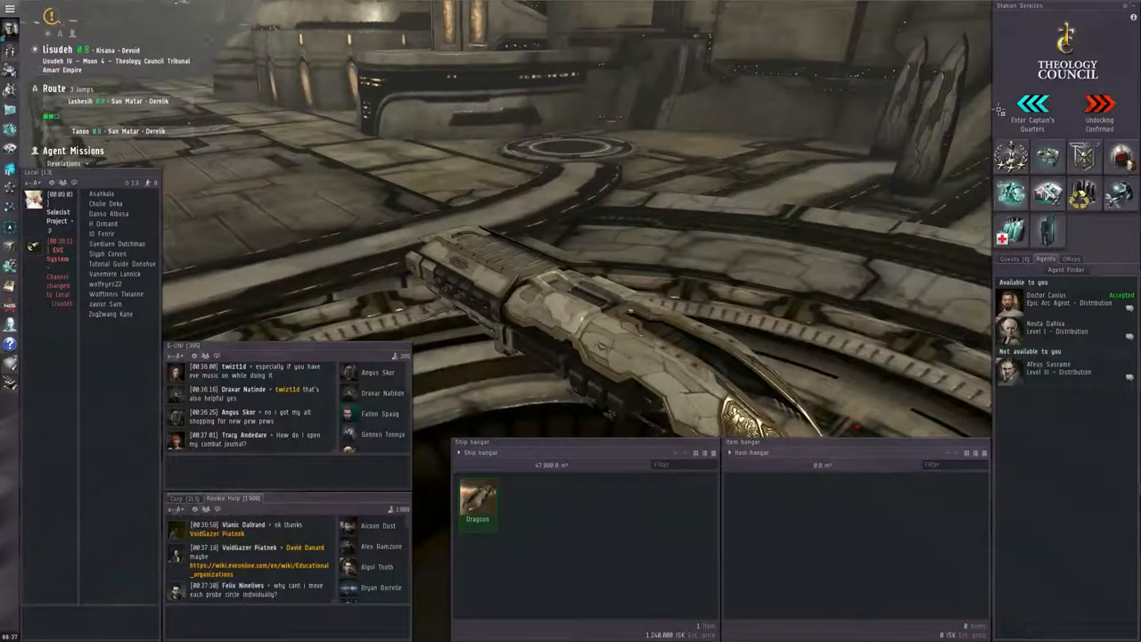
pyautogui.click(1099, 107)
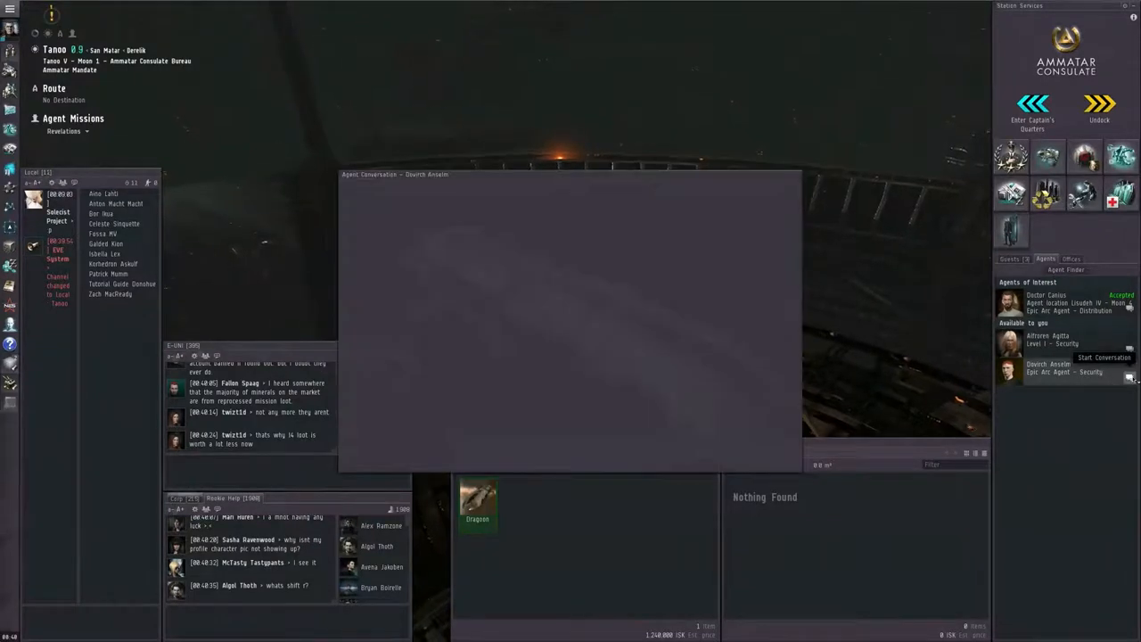
# - Accept Dovich Anselm's A Call to Trial mission and close the conversation
pyautogui.click(1104, 357)
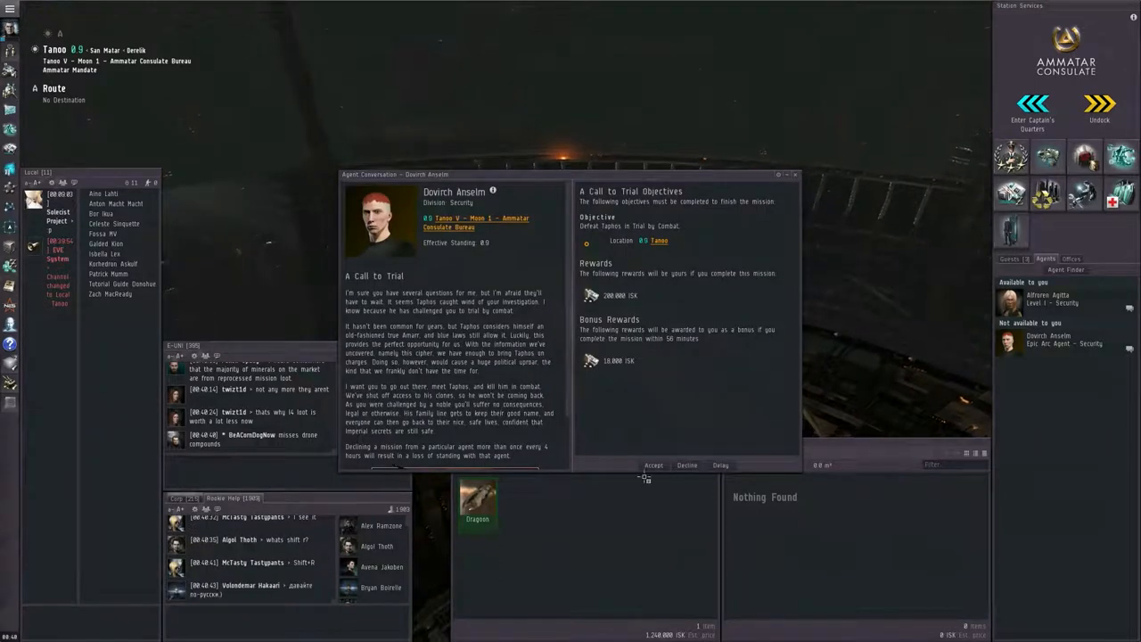
pyautogui.click(652, 464)
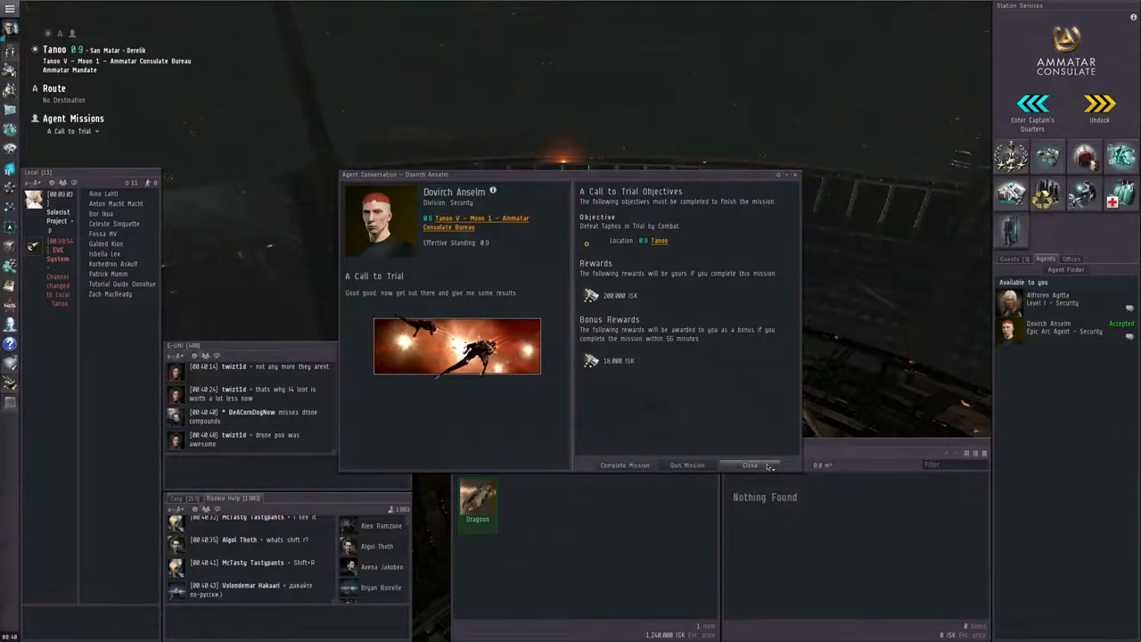
pyautogui.click(749, 464)
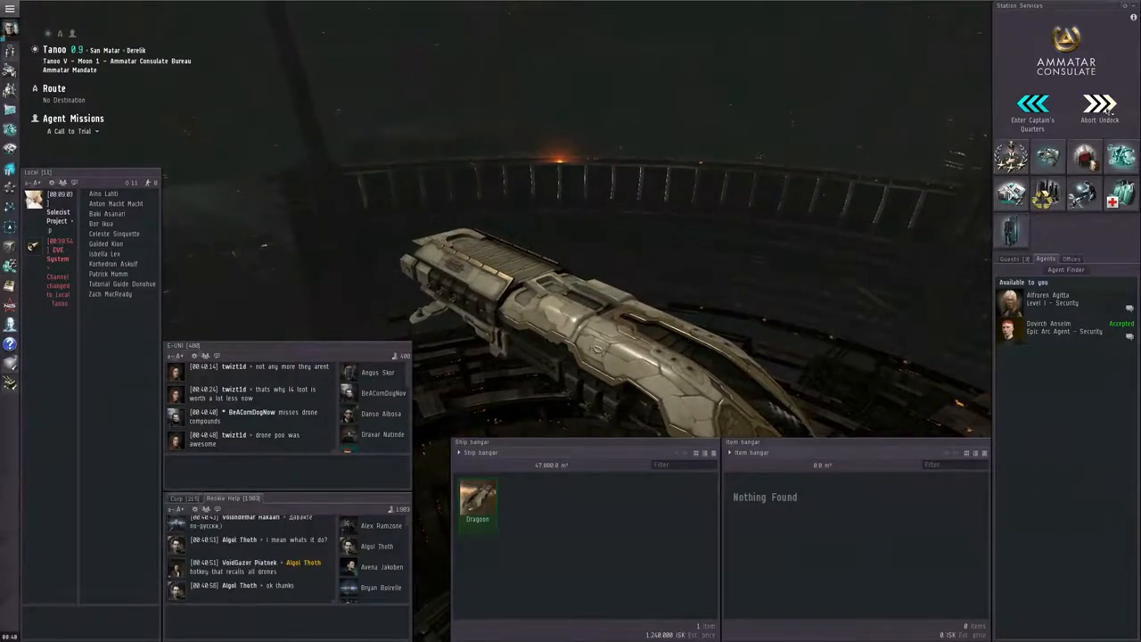
# - Undock from the Ammatar Consulate, warp to the trial site and destroy Tamos
pyautogui.click(1099, 111)
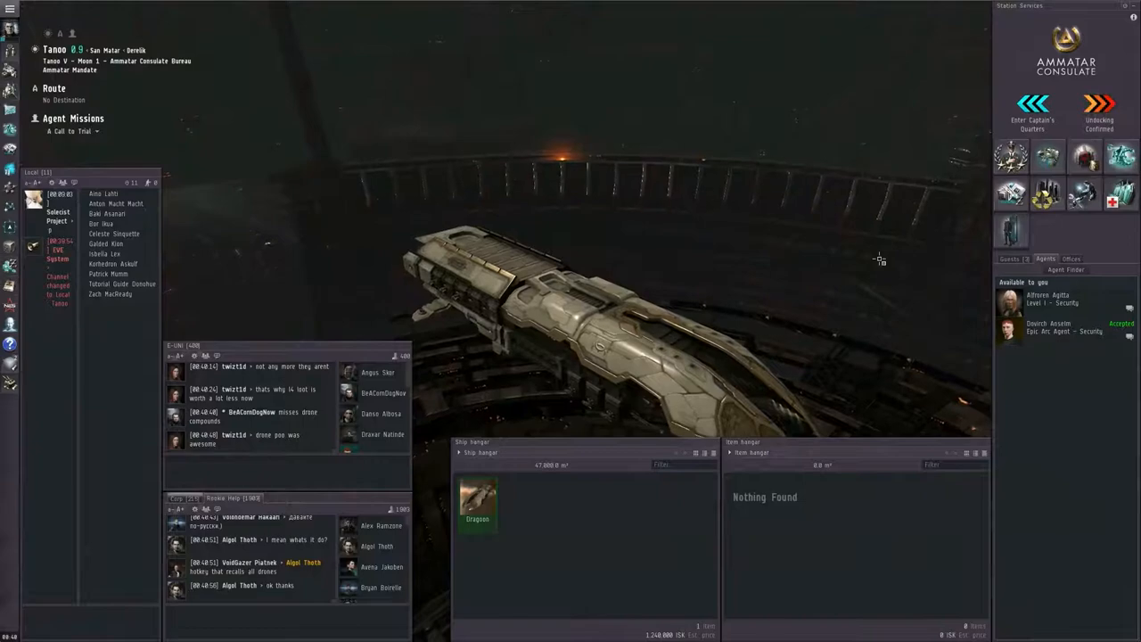
pyautogui.click(1098, 107)
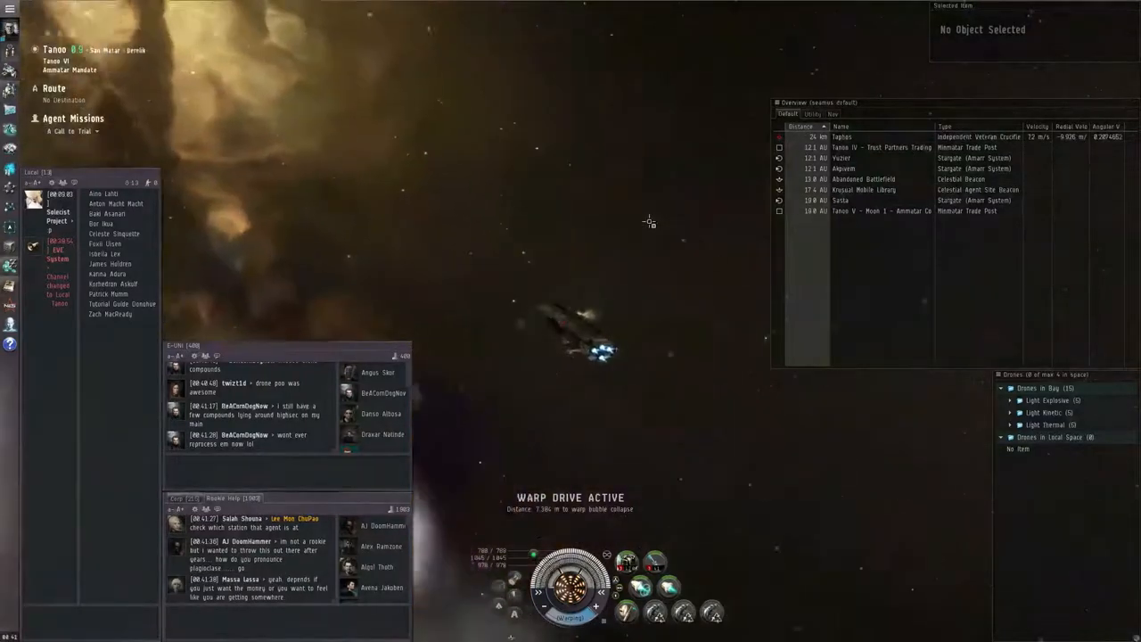
pyautogui.click(883, 136)
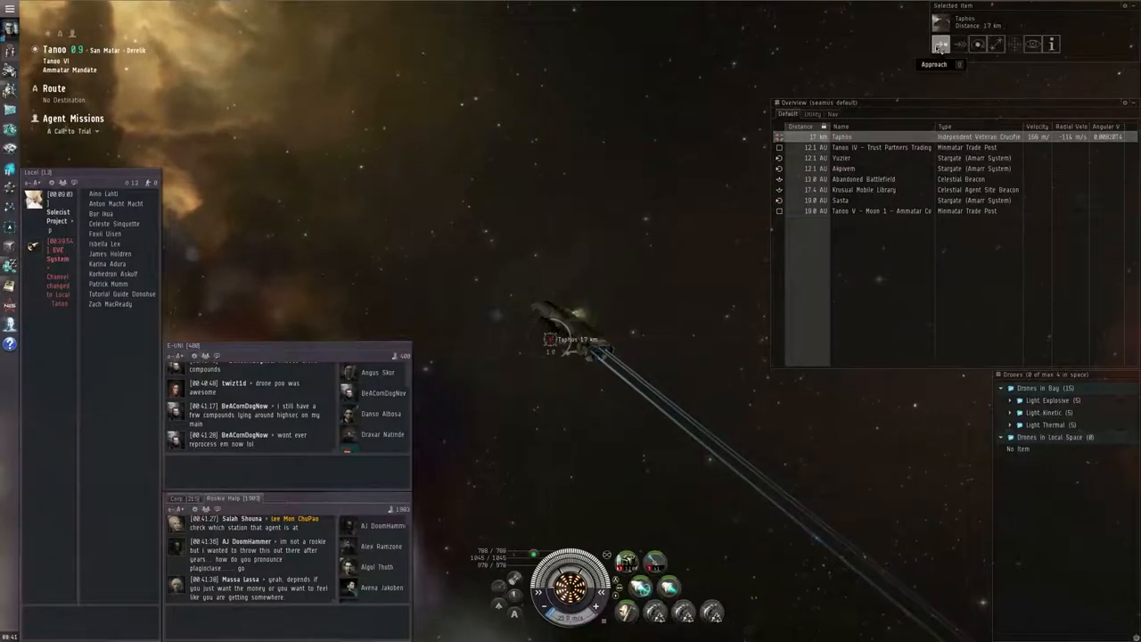
pyautogui.click(939, 45)
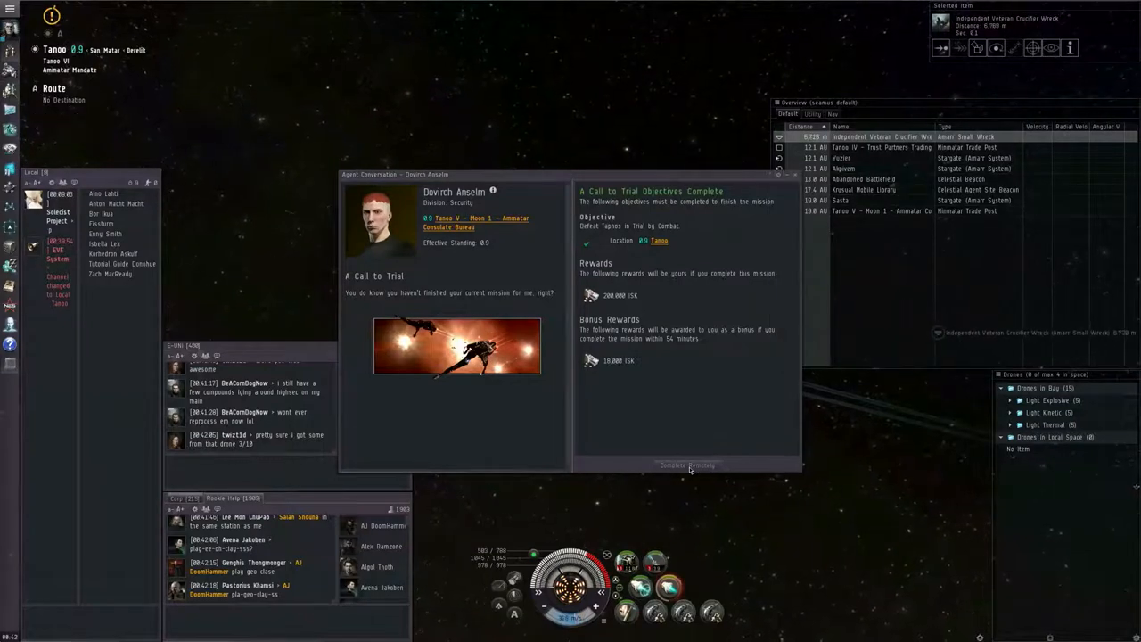
# - Complete A Call to Trial remotely and request the next mission, Brothers and Sisters
pyautogui.click(687, 464)
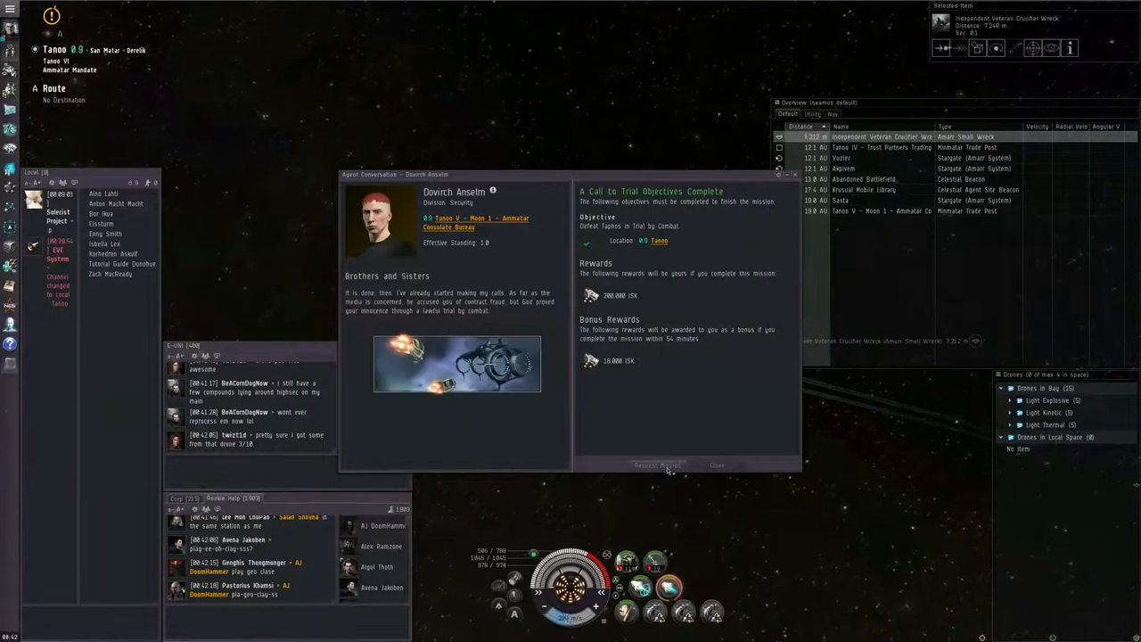
pyautogui.click(656, 464)
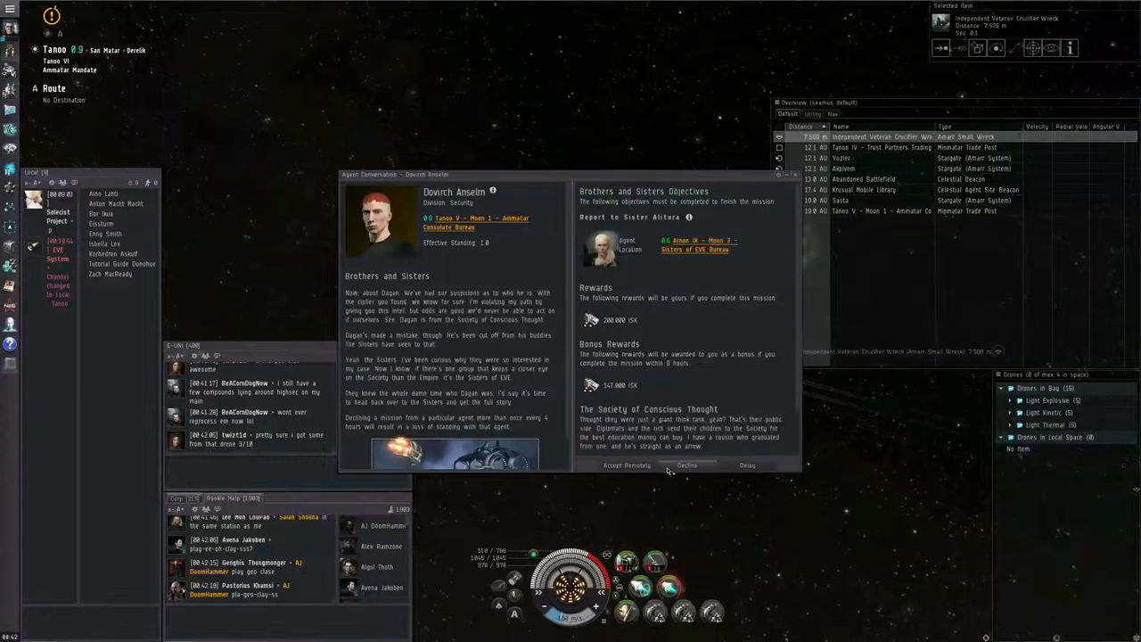